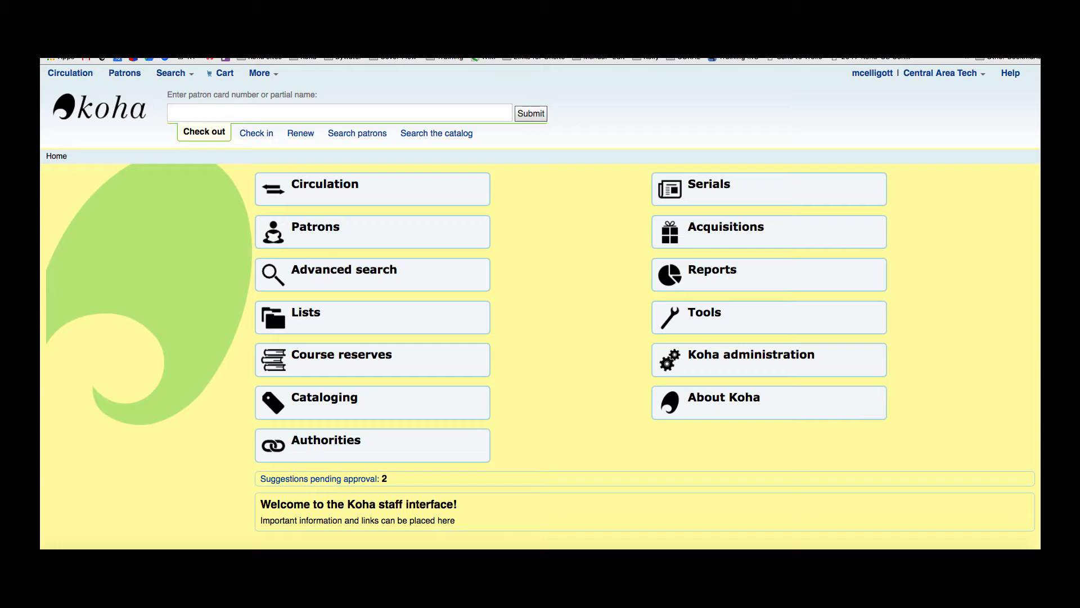
{"action": "mouse_move", "coordinate": [712, 233]}
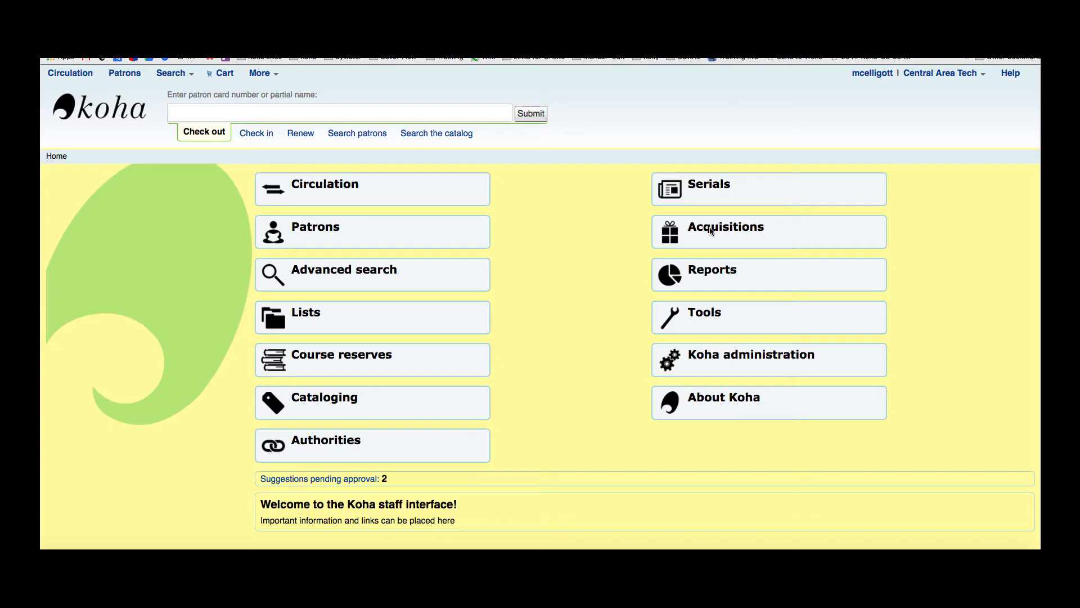
{"action": "mouse_move", "coordinate": [728, 372]}
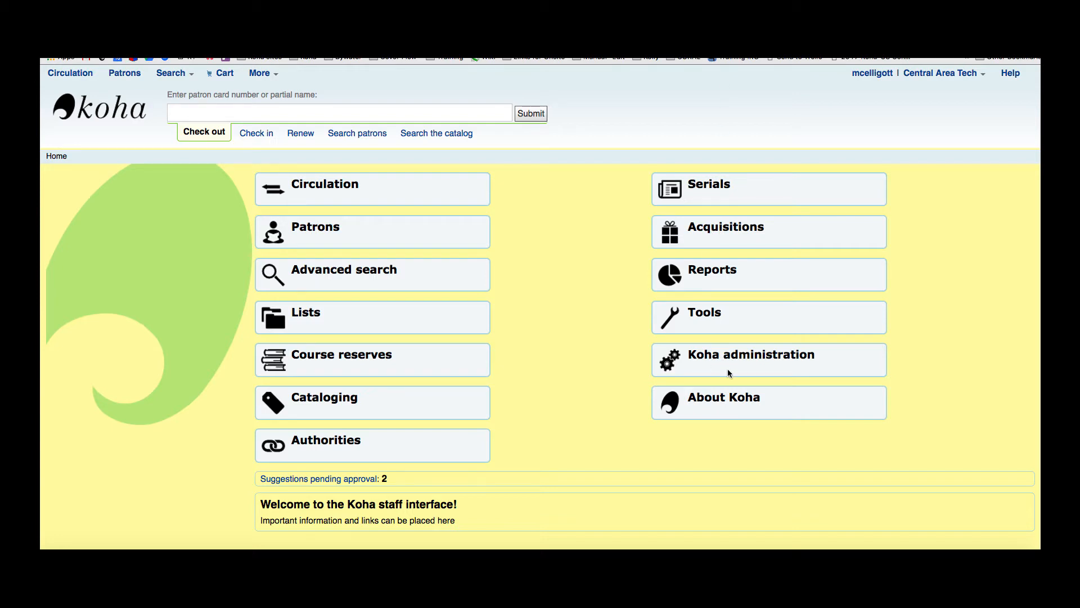
{"action": "mouse_move", "coordinate": [712, 359]}
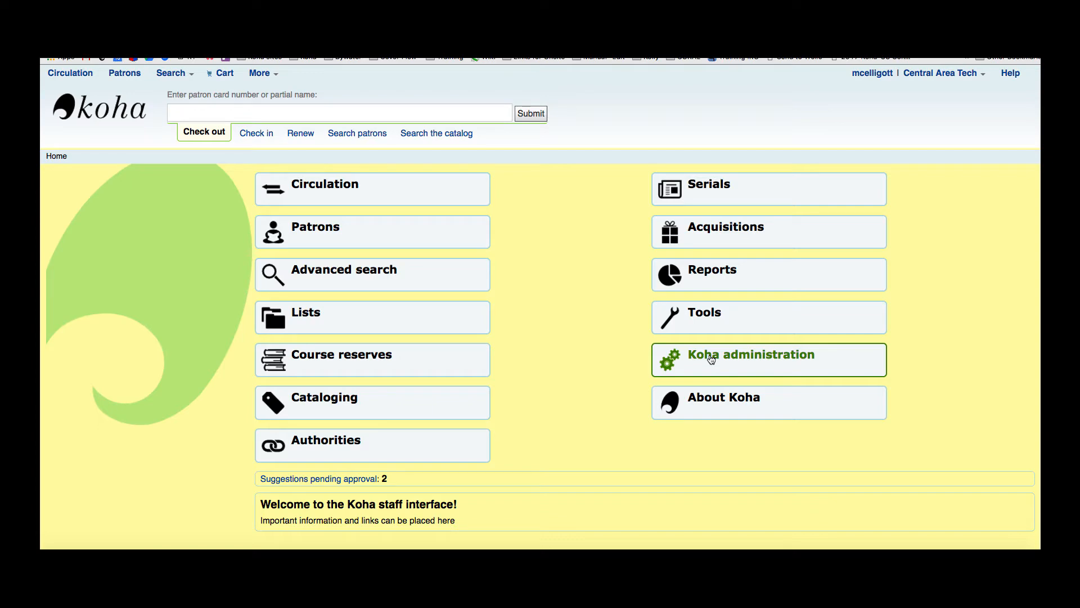
- Go to Koha administration and view the Libraries and groups list
{"action": "left_click", "coordinate": [750, 354]}
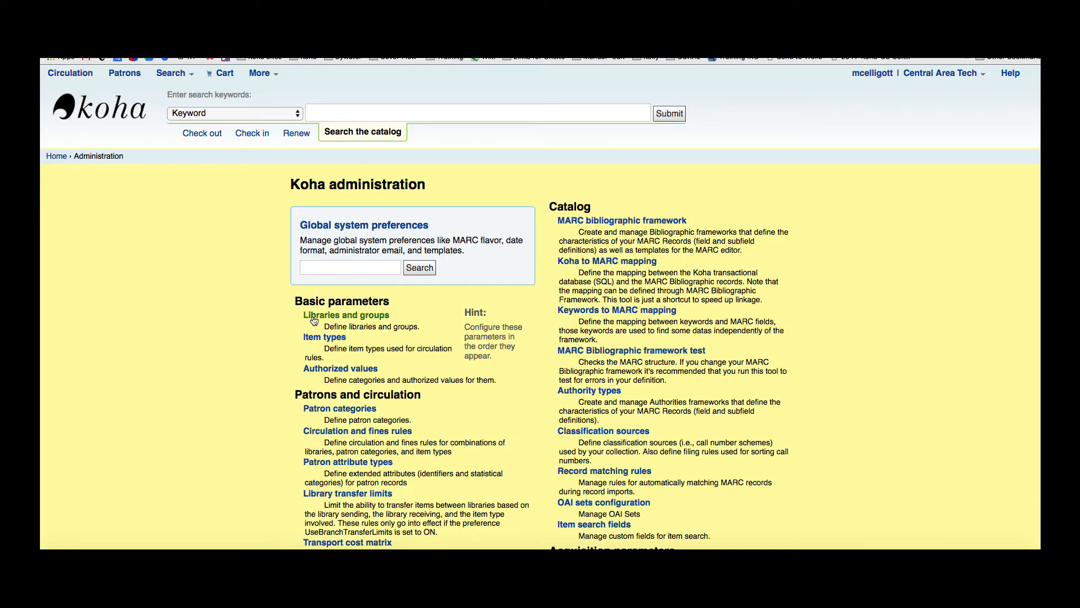
{"action": "mouse_move", "coordinate": [329, 316]}
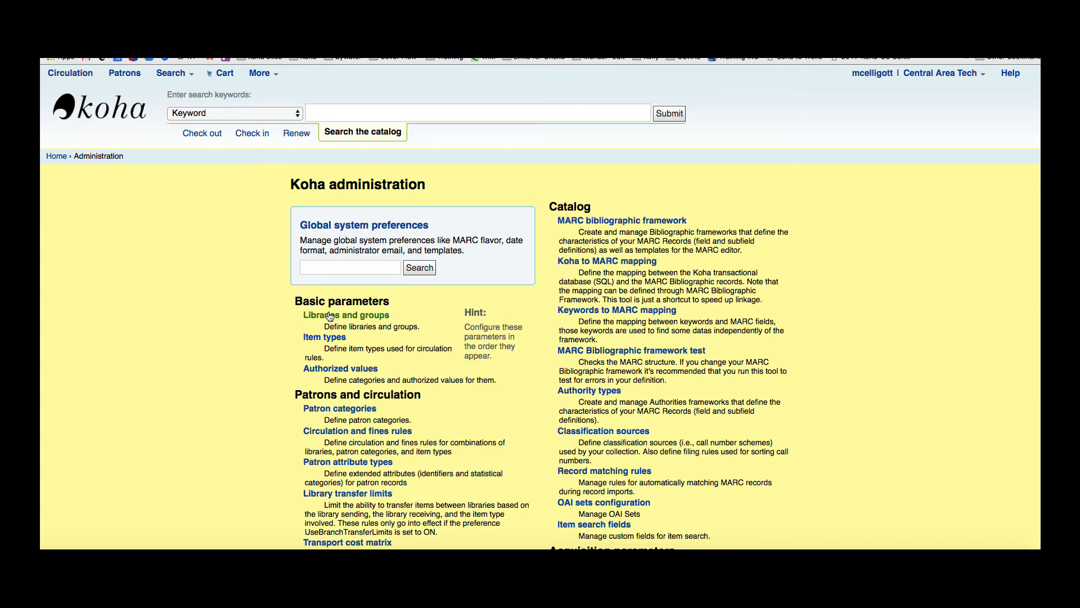
{"action": "left_click", "coordinate": [347, 315]}
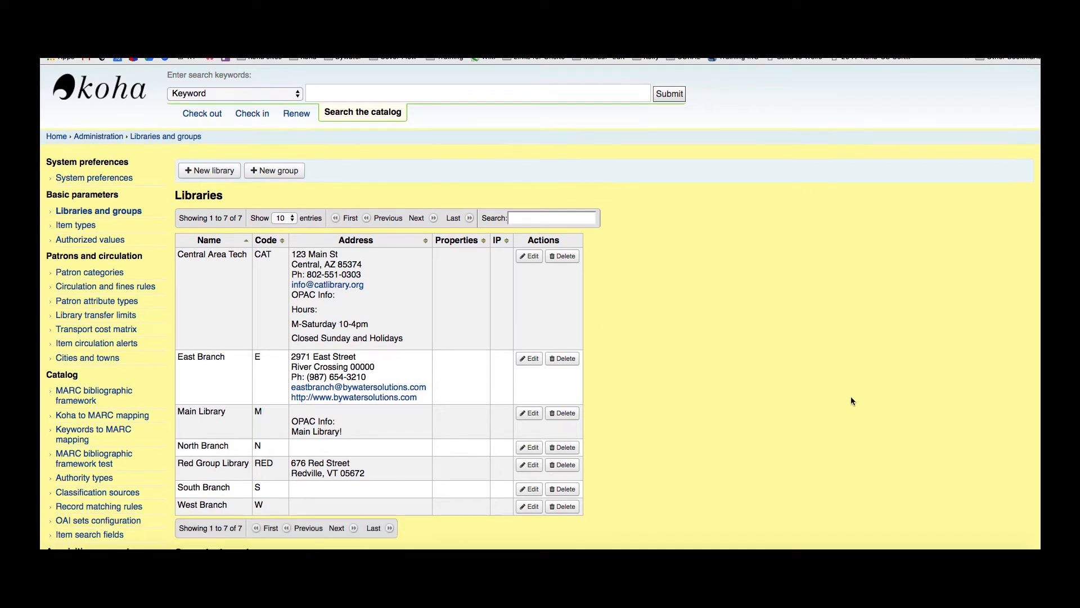
{"action": "scroll", "scroll_direction": "down", "scroll_amount": 3}
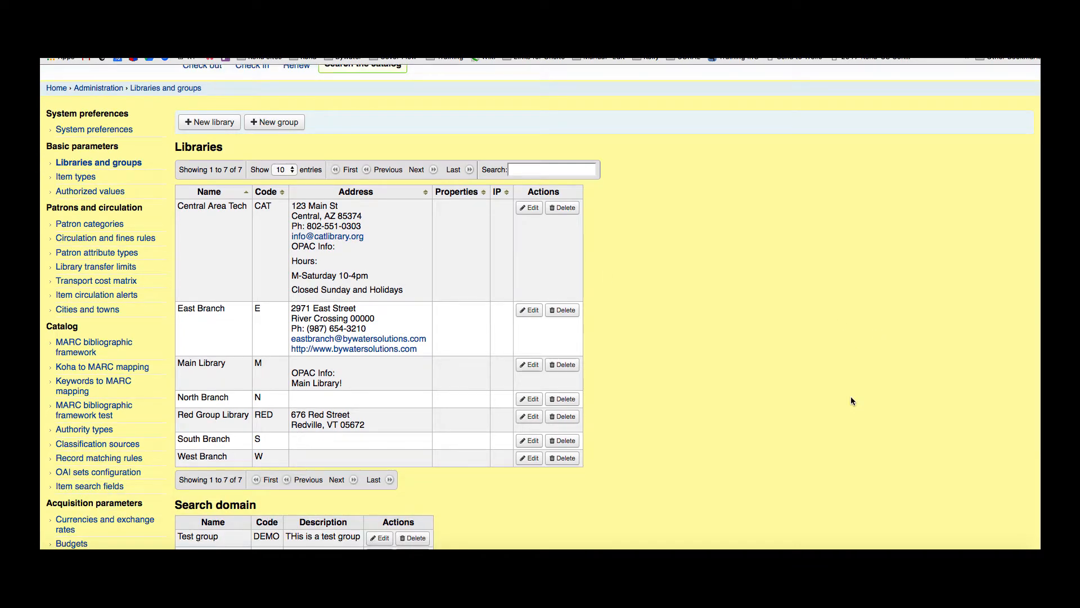
{"action": "mouse_move", "coordinate": [210, 122]}
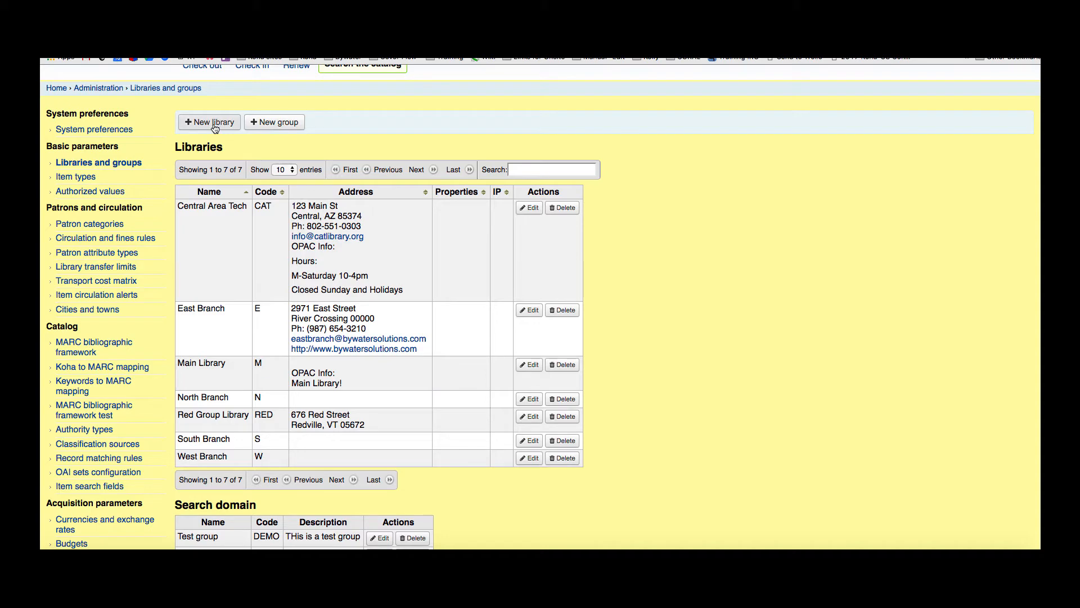
- Start a new library record with the + New library button
{"action": "left_click", "coordinate": [209, 122]}
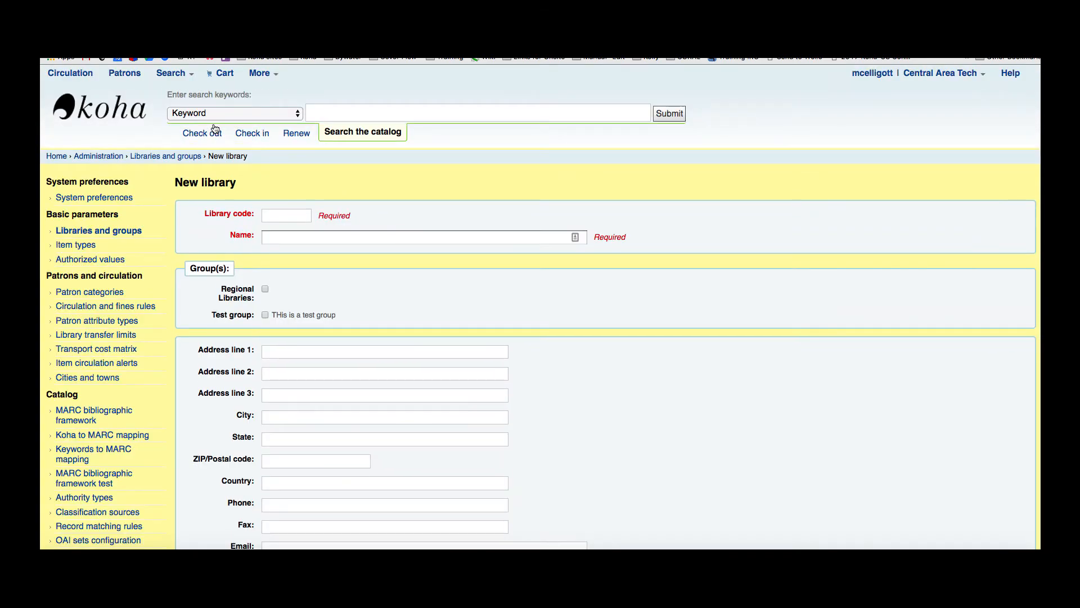
{"action": "mouse_move", "coordinate": [834, 436]}
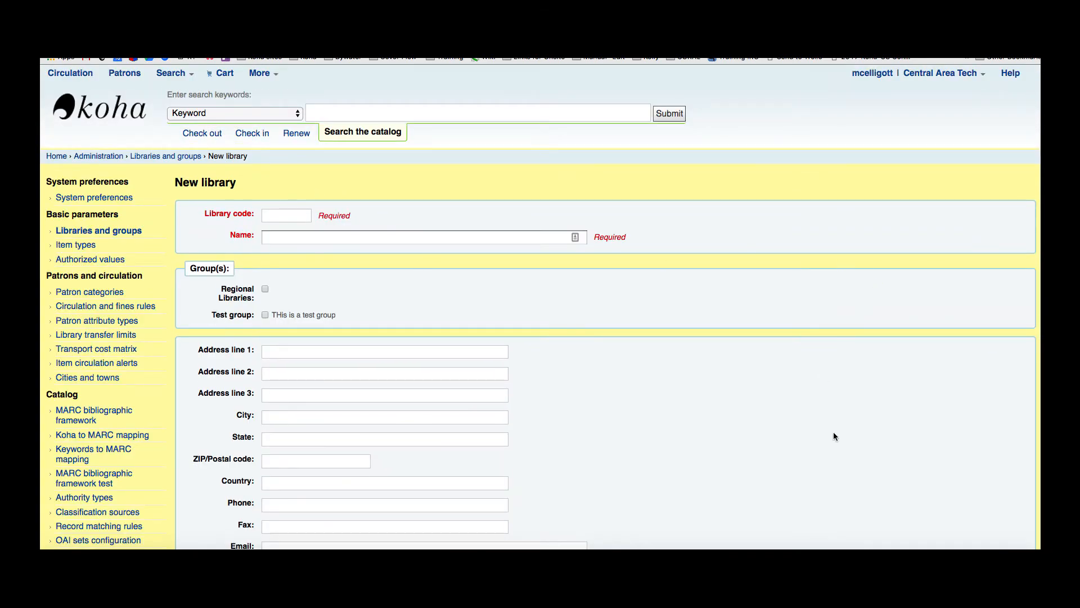
{"action": "mouse_move", "coordinate": [515, 475]}
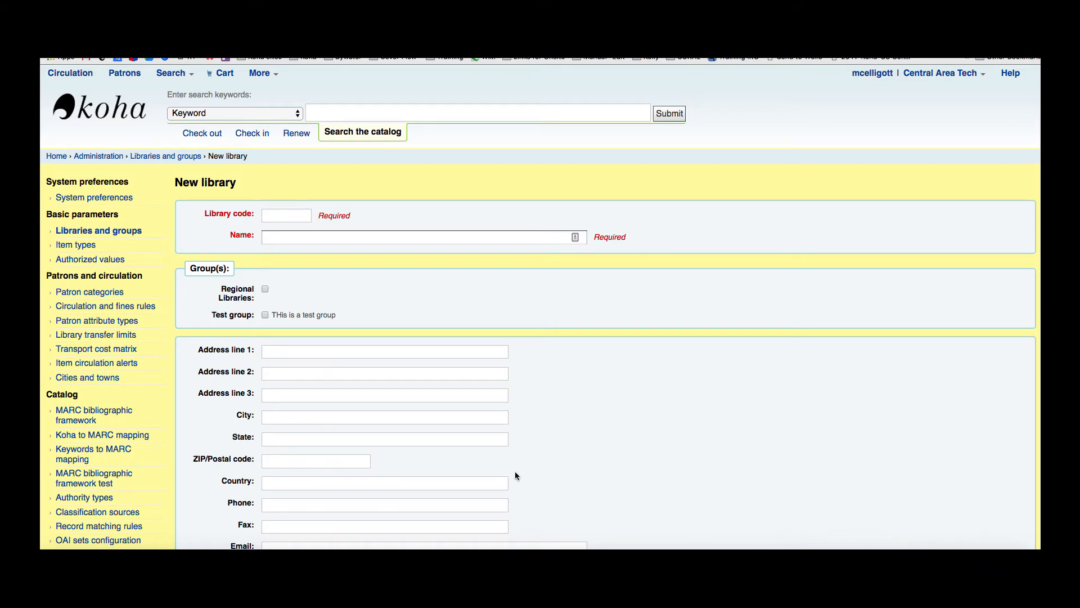
{"action": "mouse_move", "coordinate": [414, 471]}
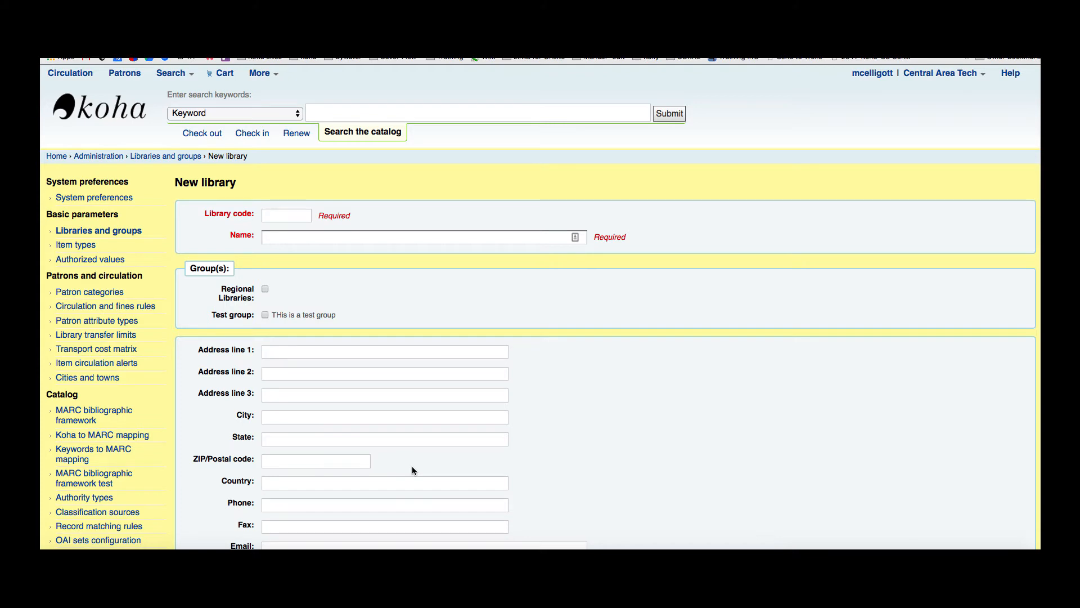
- Enter library code MOBILE and name Library Book Mobile
{"action": "left_click", "coordinate": [286, 214]}
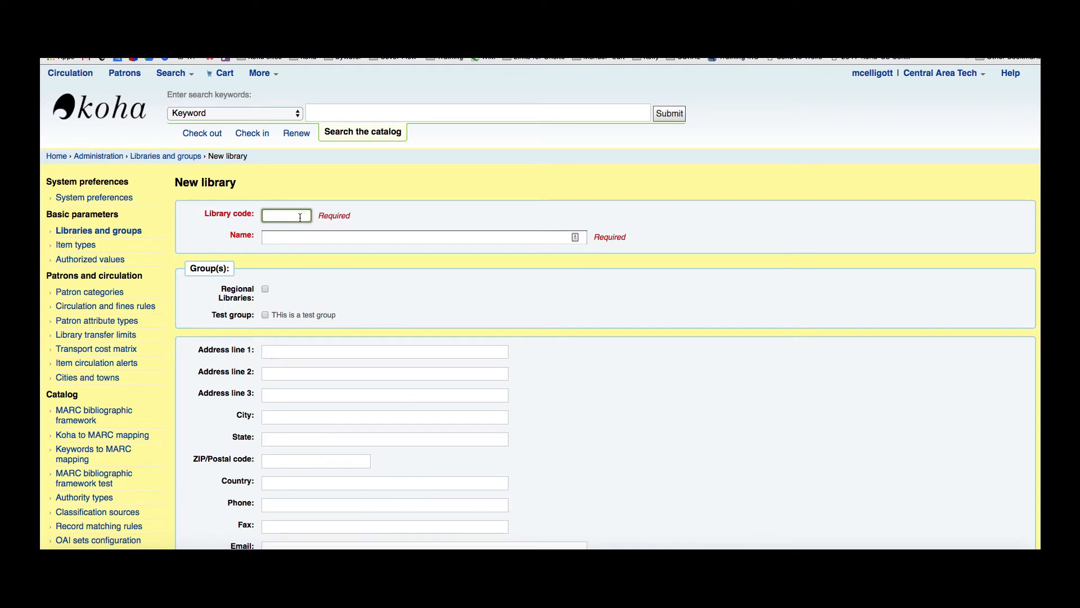
{"action": "type", "text": "MOBILE"}
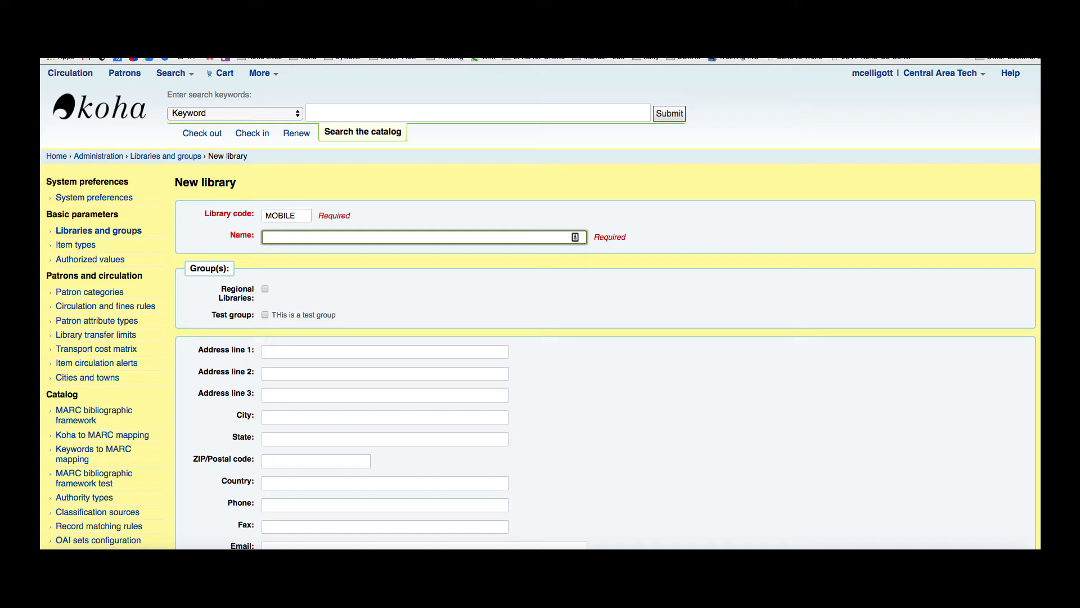
{"action": "type", "text": "Library"}
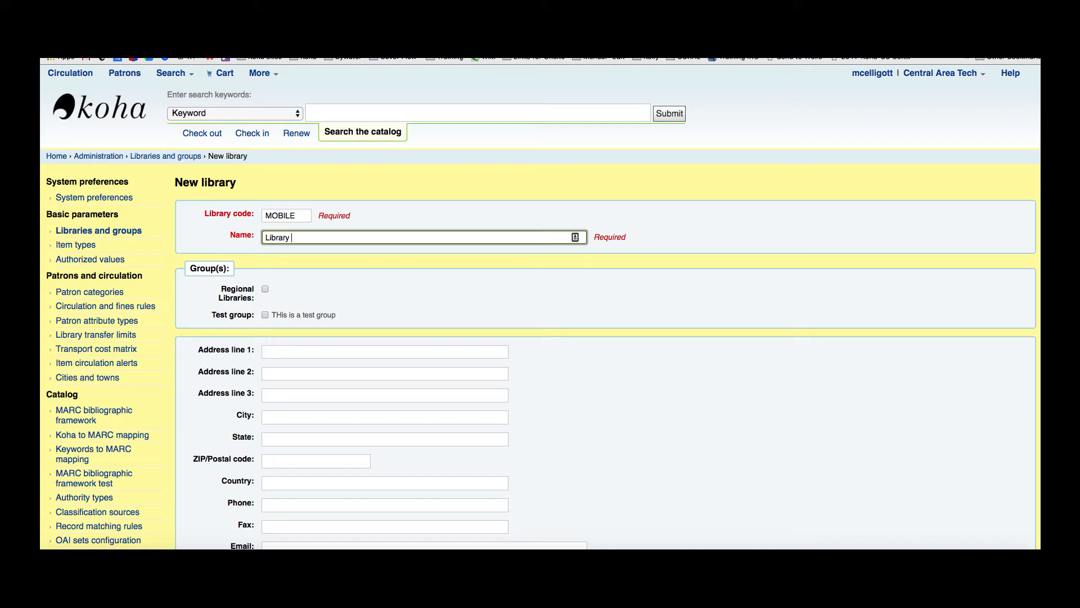
{"action": "type", "text": "Bpp"}
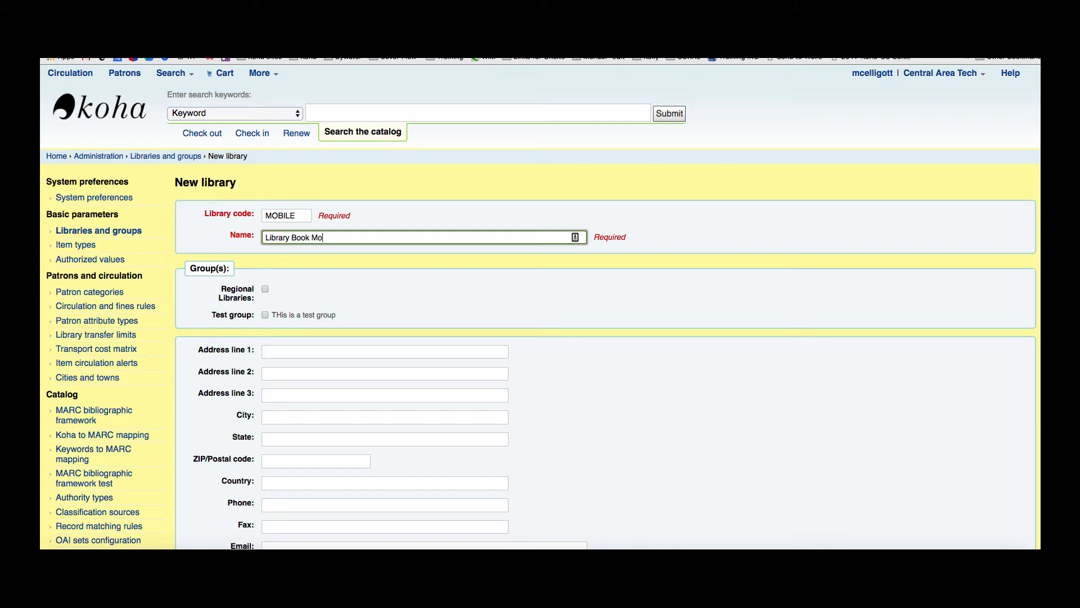
{"action": "type", "text": "bile"}
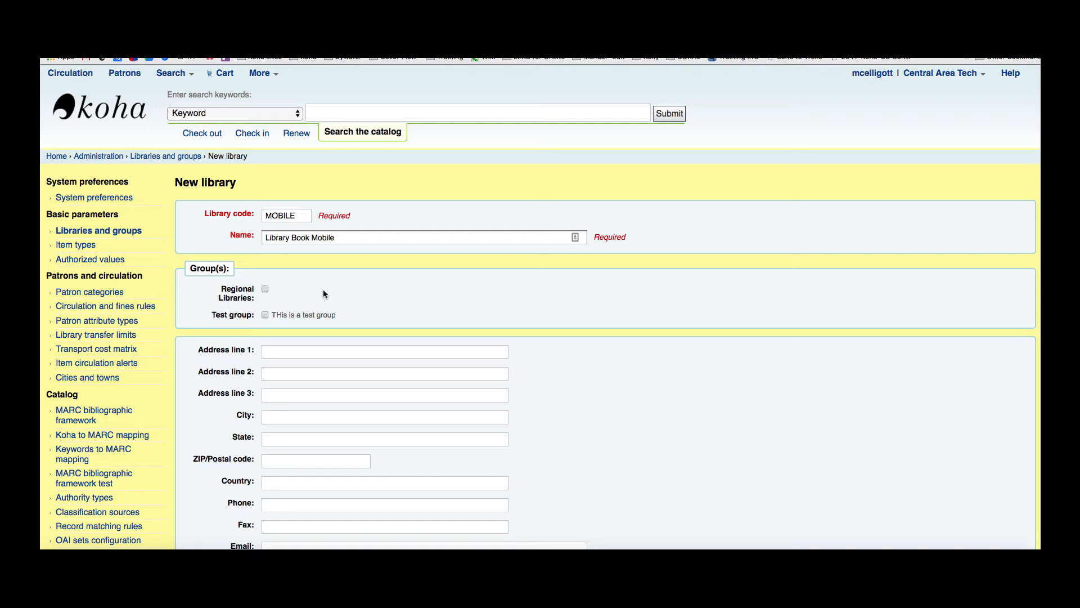
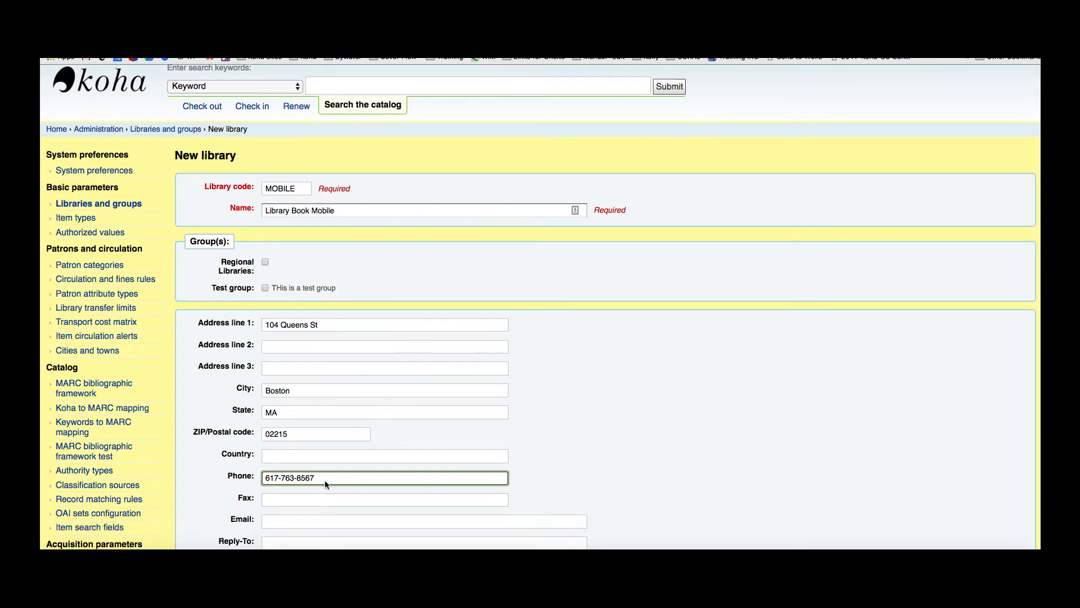
{"action": "scroll", "scroll_direction": "down", "scroll_amount": 3}
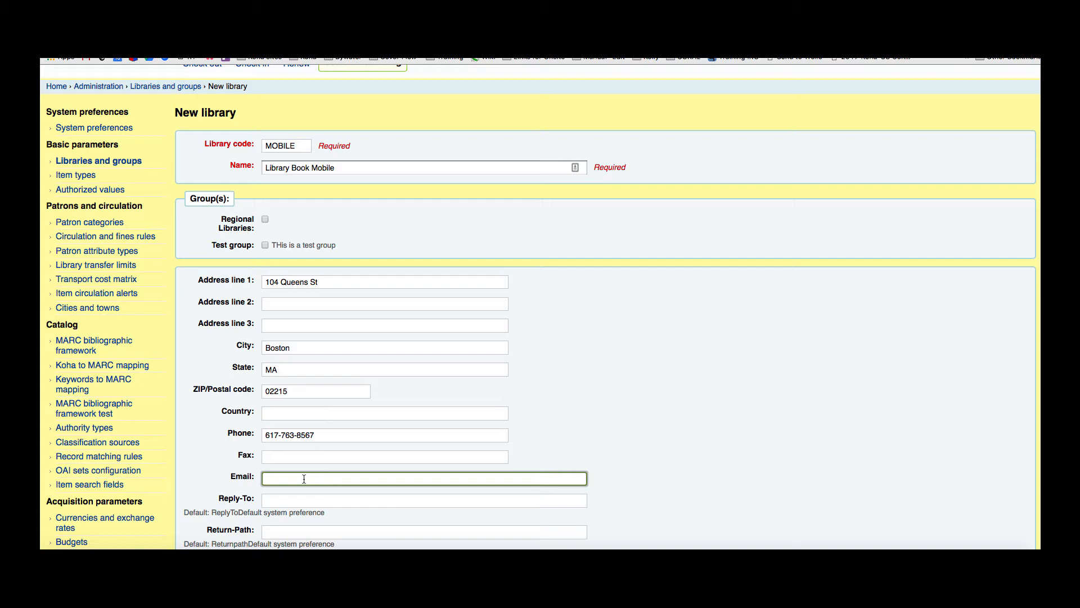
{"action": "type", "text": "kel"}
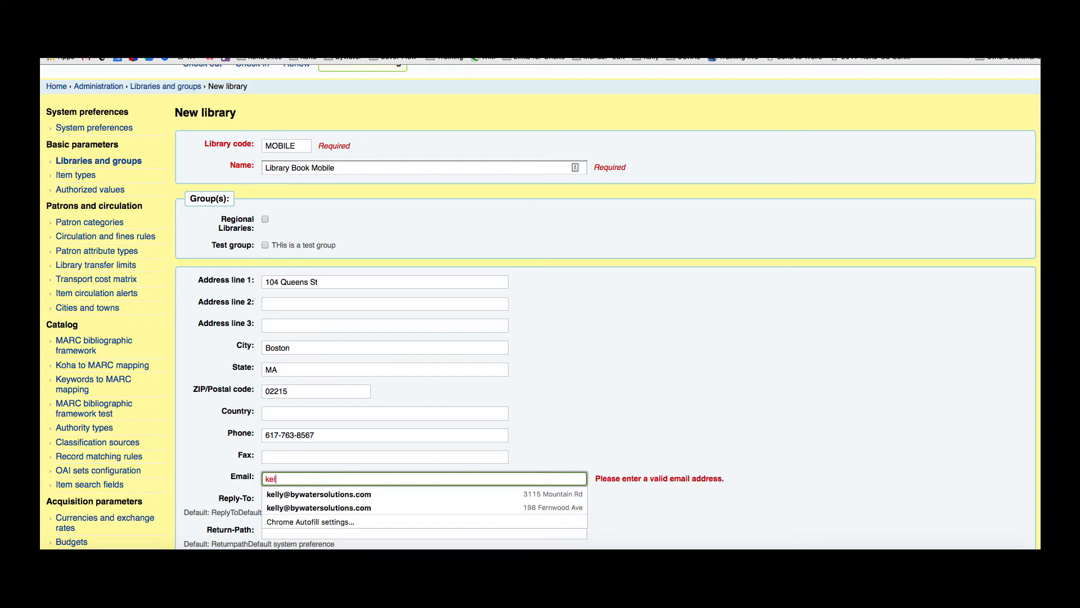
{"action": "left_click", "coordinate": [317, 494]}
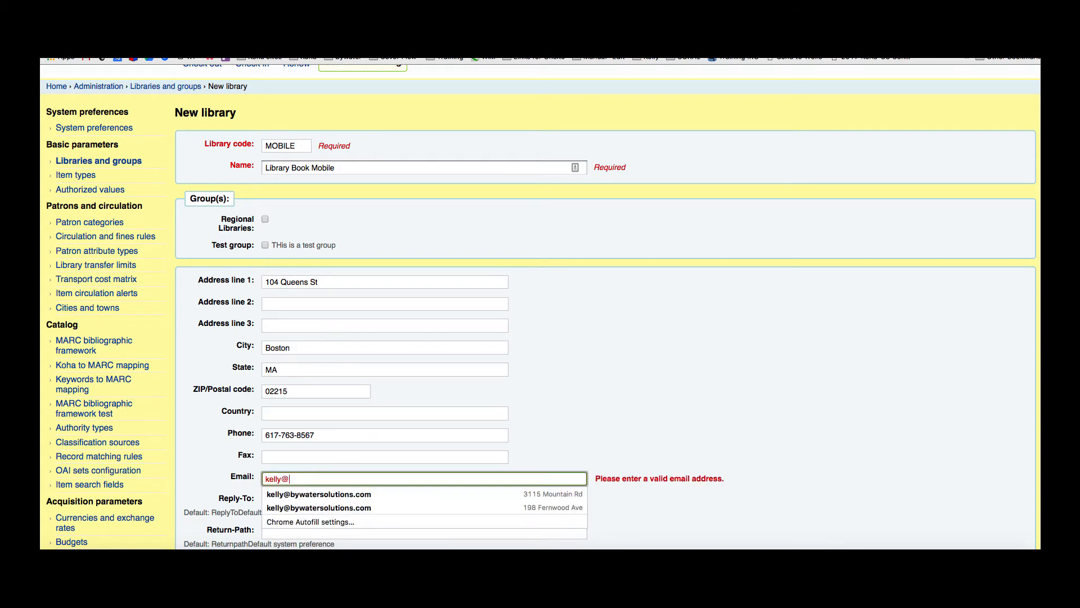
{"action": "type", "text": "bywatersolutions.co"}
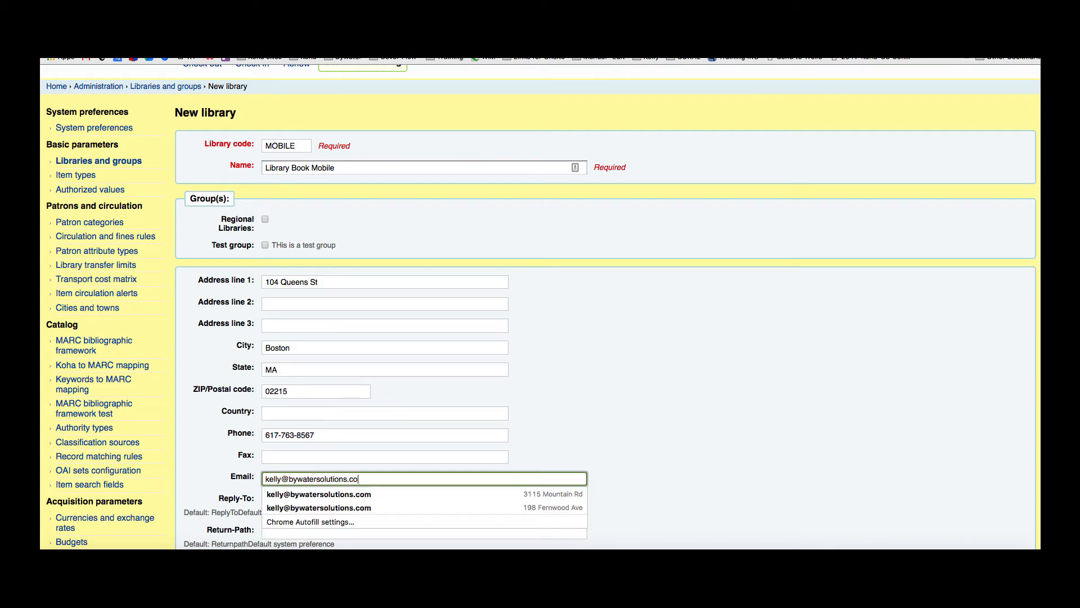
{"action": "left_click", "coordinate": [317, 494]}
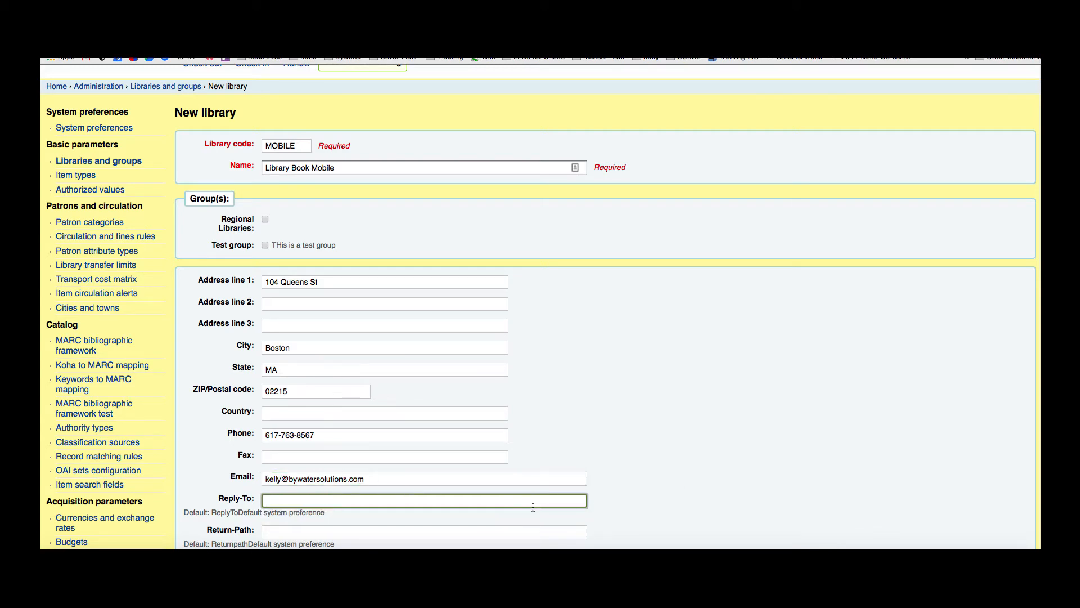
{"action": "scroll", "scroll_direction": "down", "scroll_amount": 3}
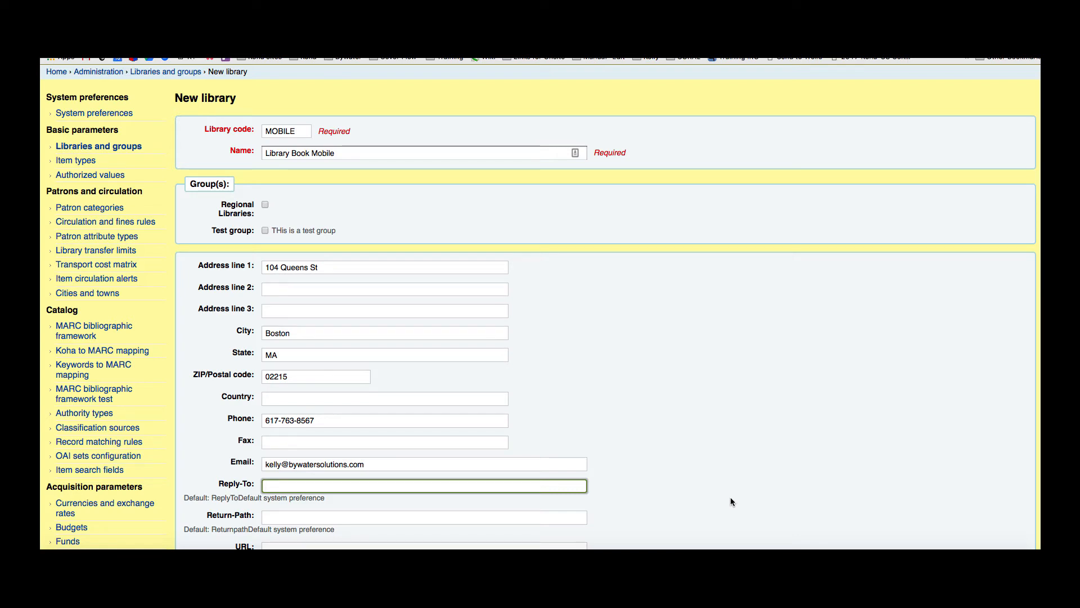
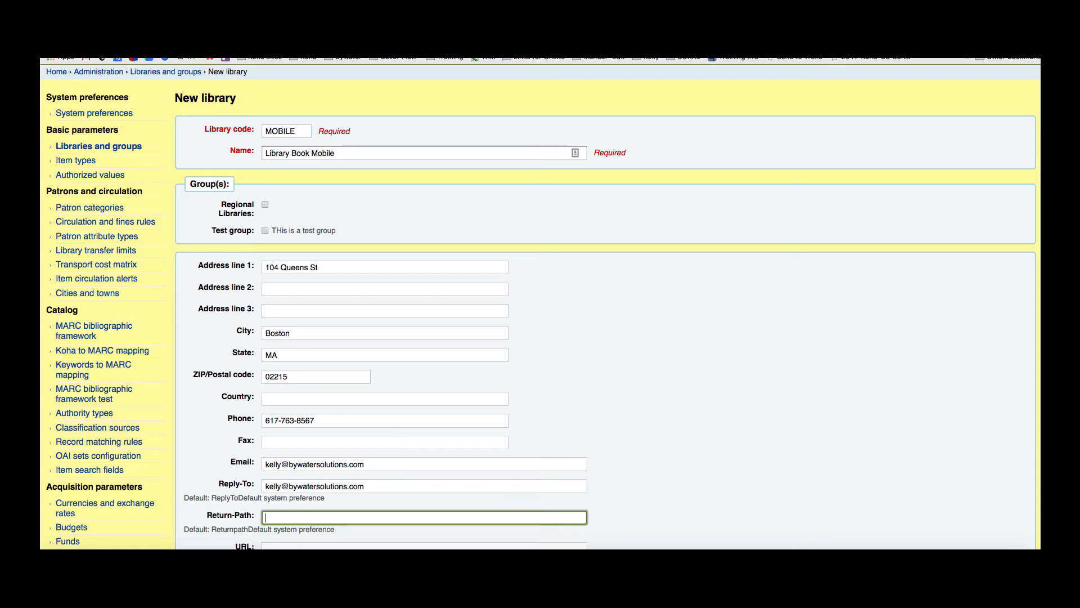
{"action": "scroll", "scroll_direction": "down", "scroll_amount": 3}
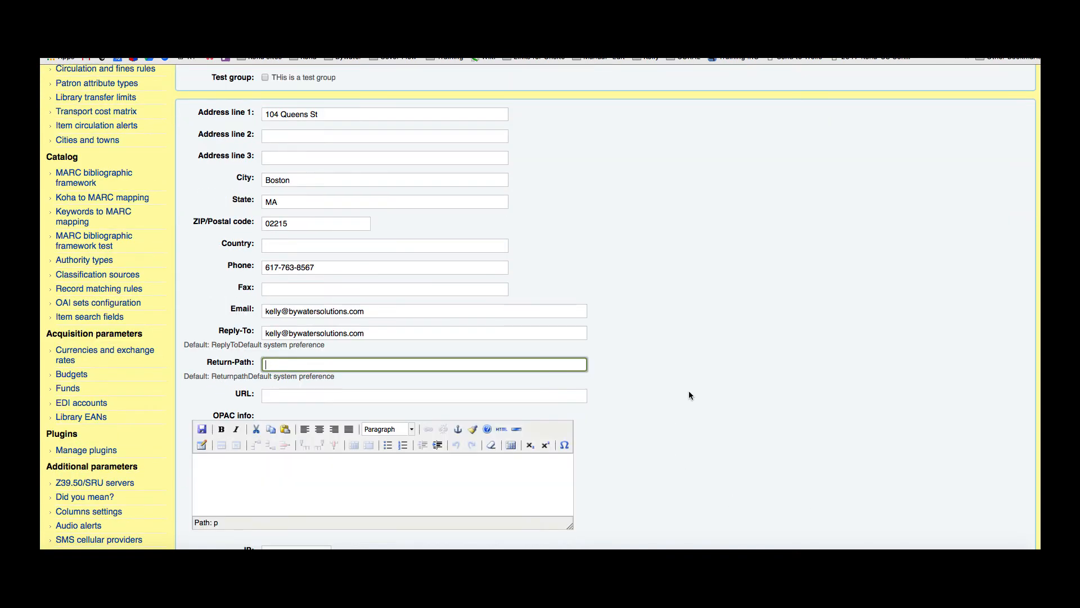
{"action": "left_click", "coordinate": [424, 395]}
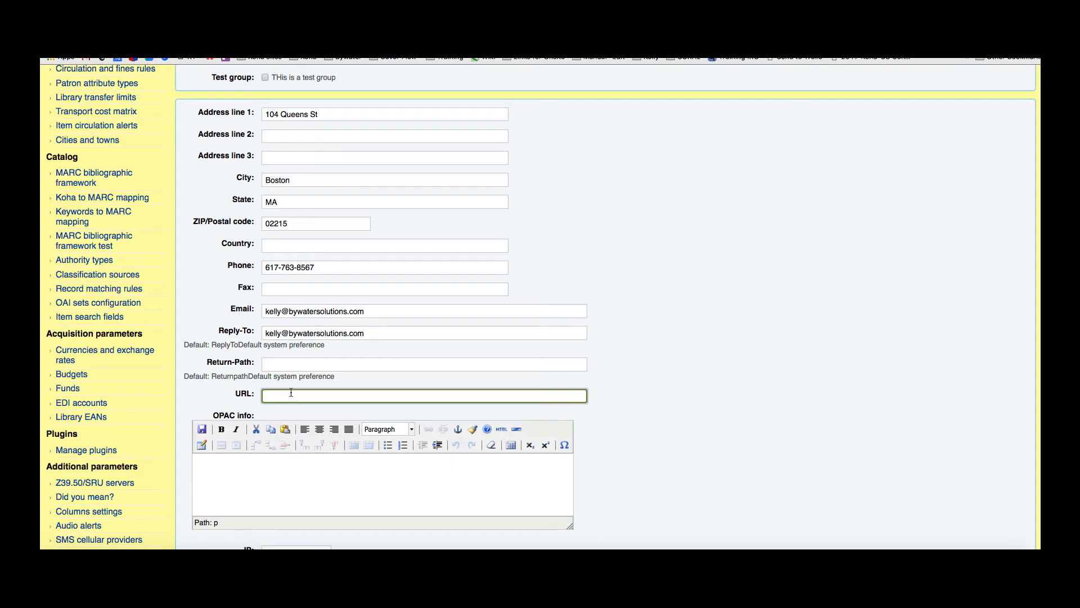
{"action": "mouse_move", "coordinate": [246, 302]}
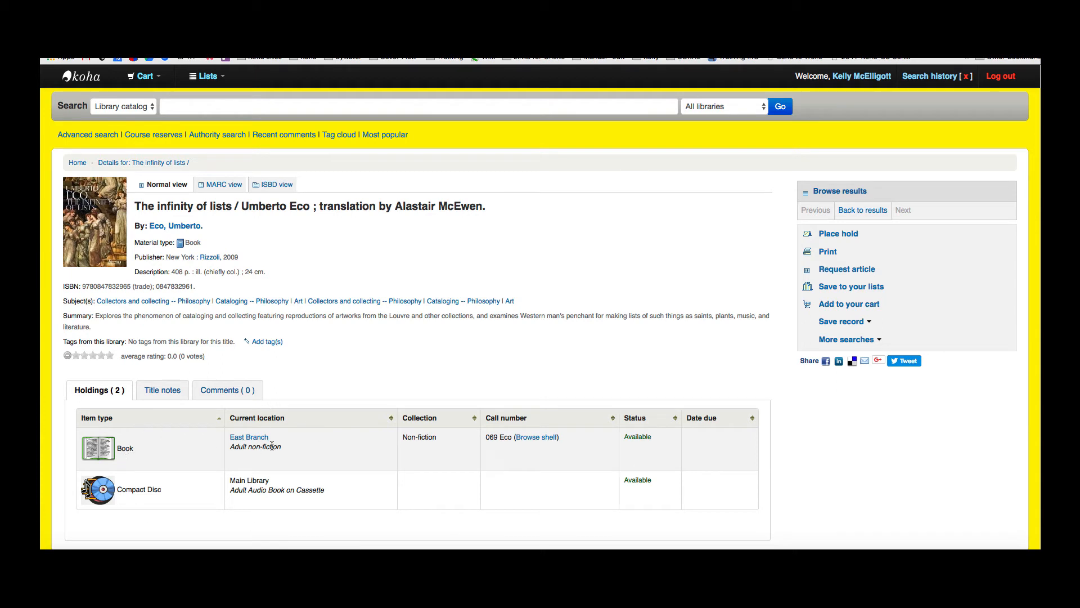
{"action": "mouse_move", "coordinate": [248, 480]}
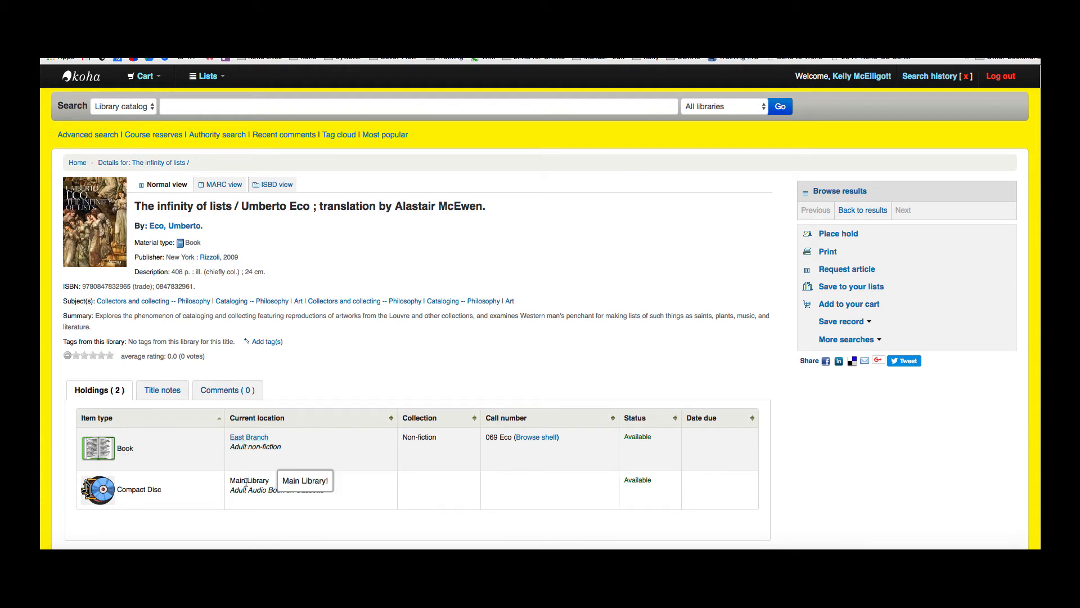
{"action": "mouse_move", "coordinate": [305, 448]}
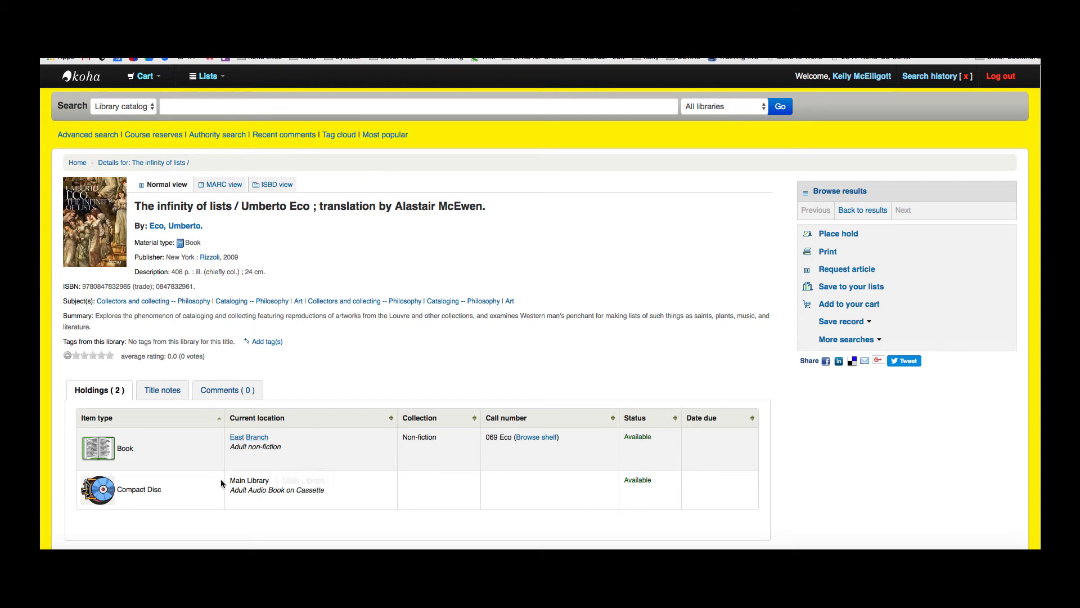
{"action": "mouse_move", "coordinate": [250, 480]}
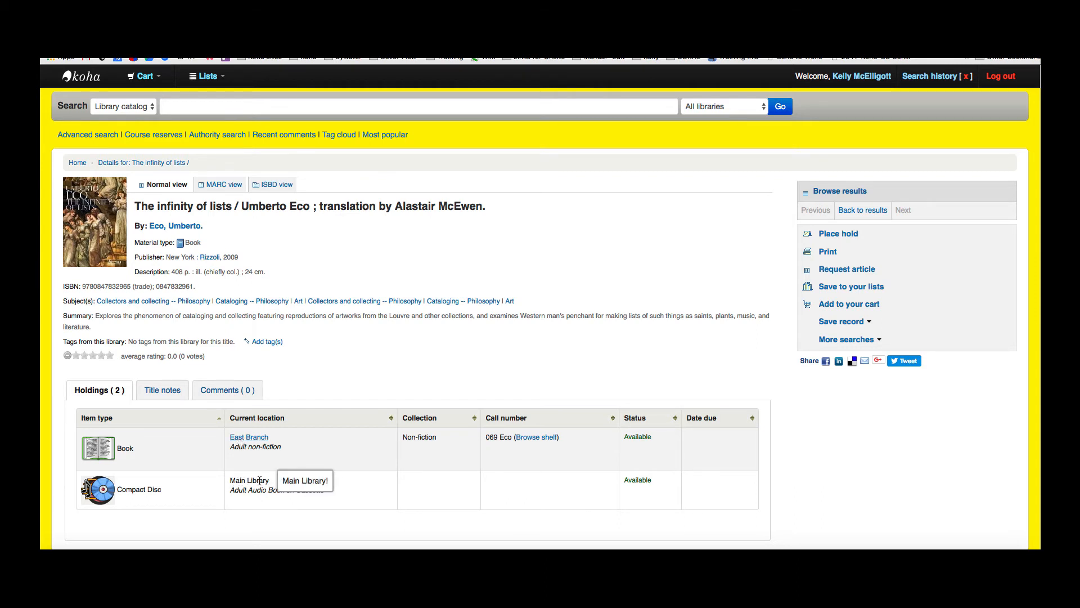
{"action": "mouse_move", "coordinate": [307, 458]}
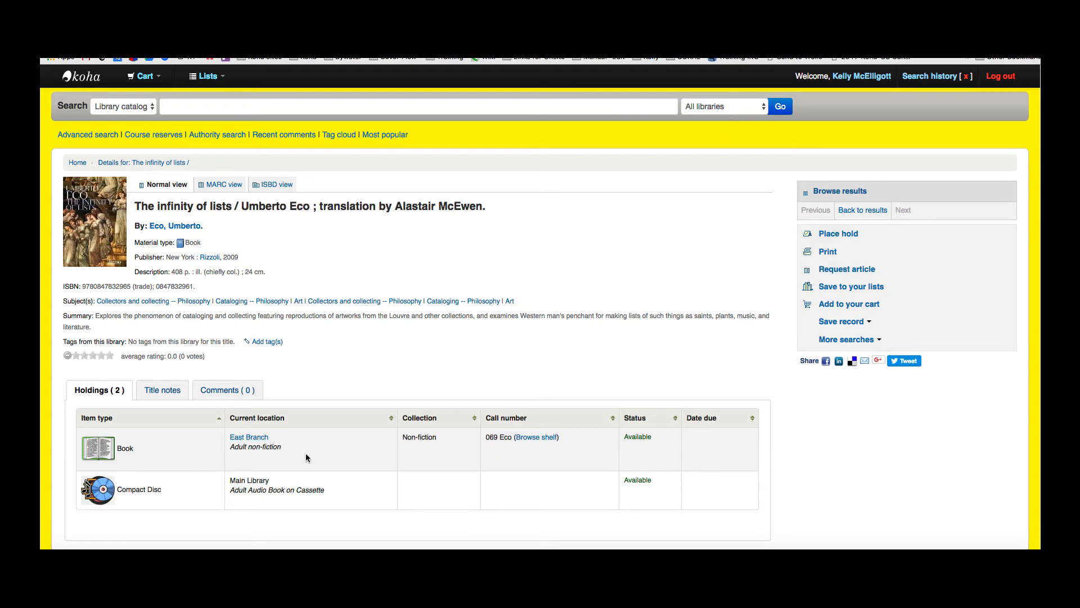
{"action": "mouse_move", "coordinate": [307, 457]}
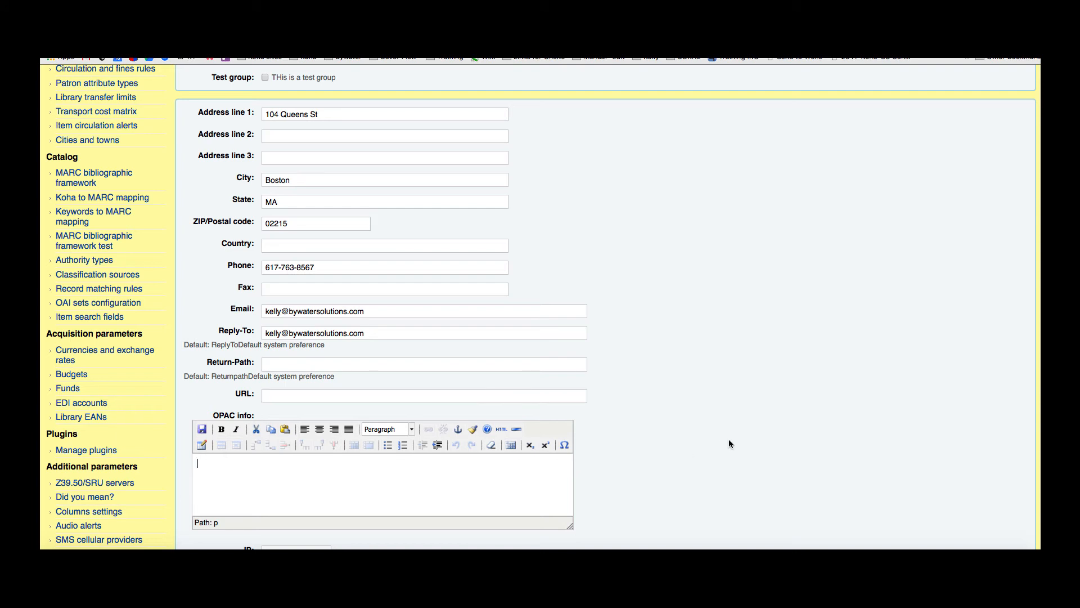
- Submit the form so Library Book Mobile (MOBILE) is saved to the libraries list
{"action": "scroll", "scroll_direction": "down", "scroll_amount": 3}
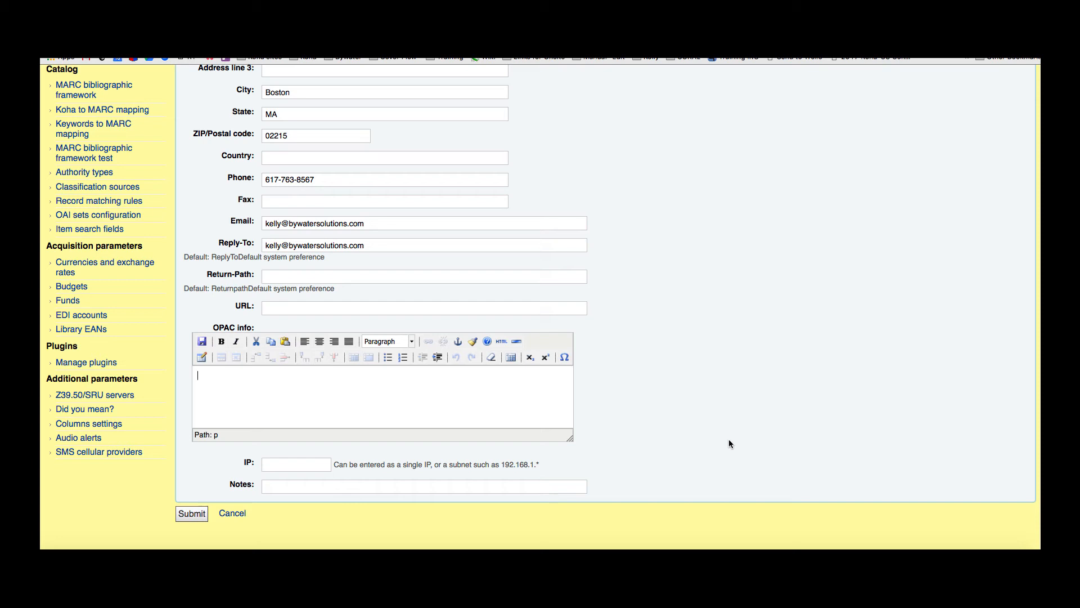
{"action": "left_click", "coordinate": [295, 464]}
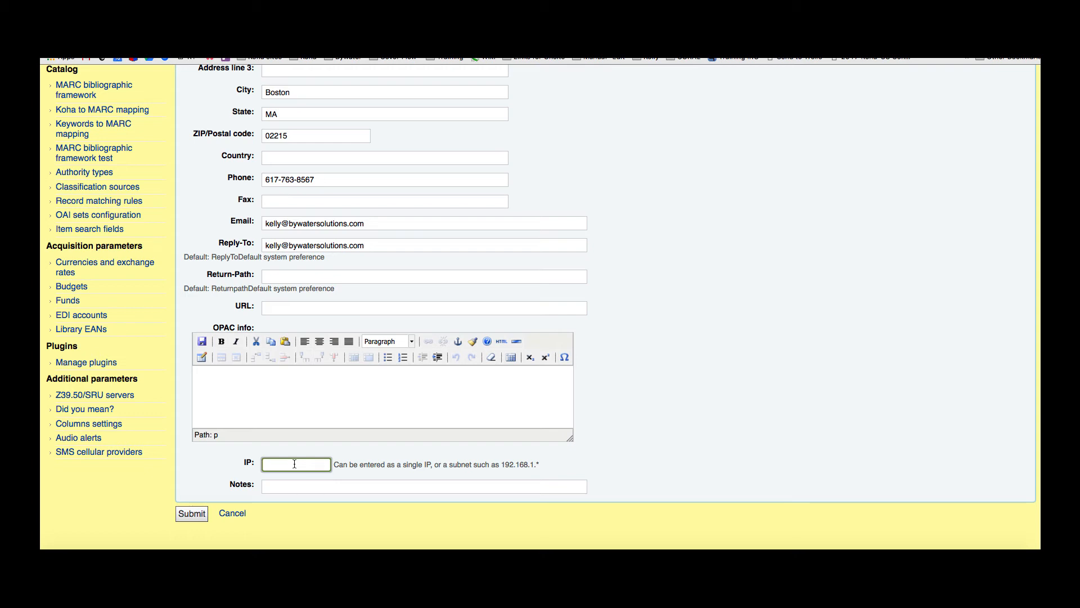
{"action": "left_click", "coordinate": [423, 485]}
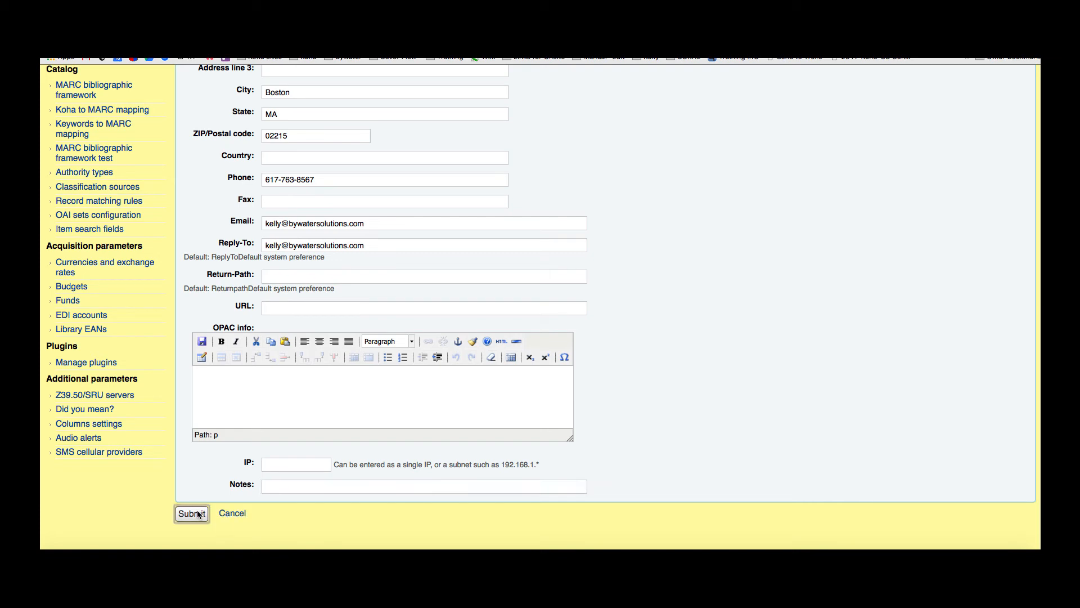
{"action": "left_click", "coordinate": [191, 513]}
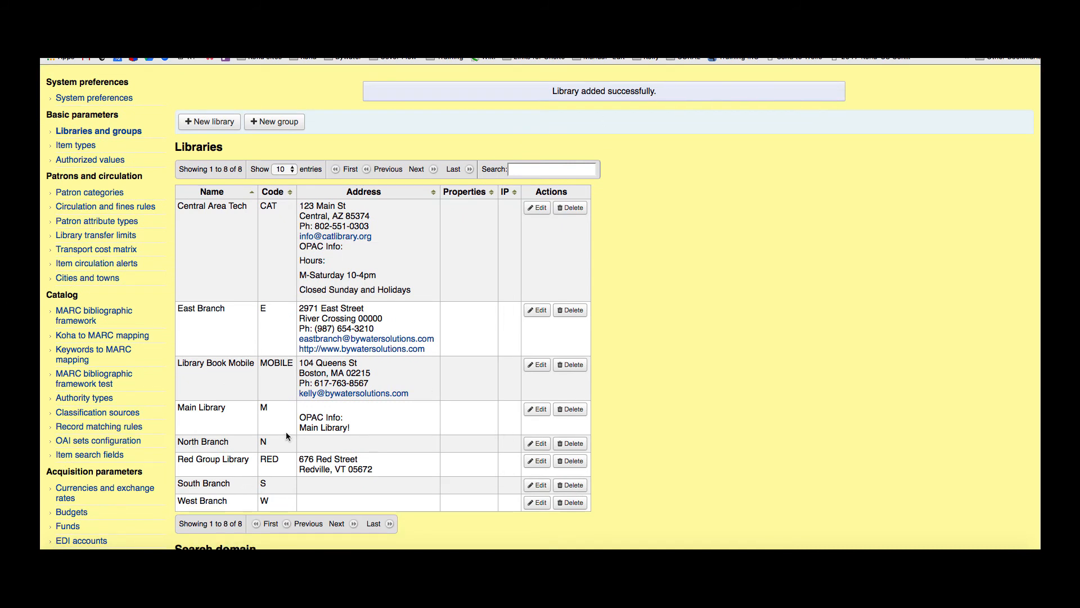
{"action": "mouse_move", "coordinate": [228, 362]}
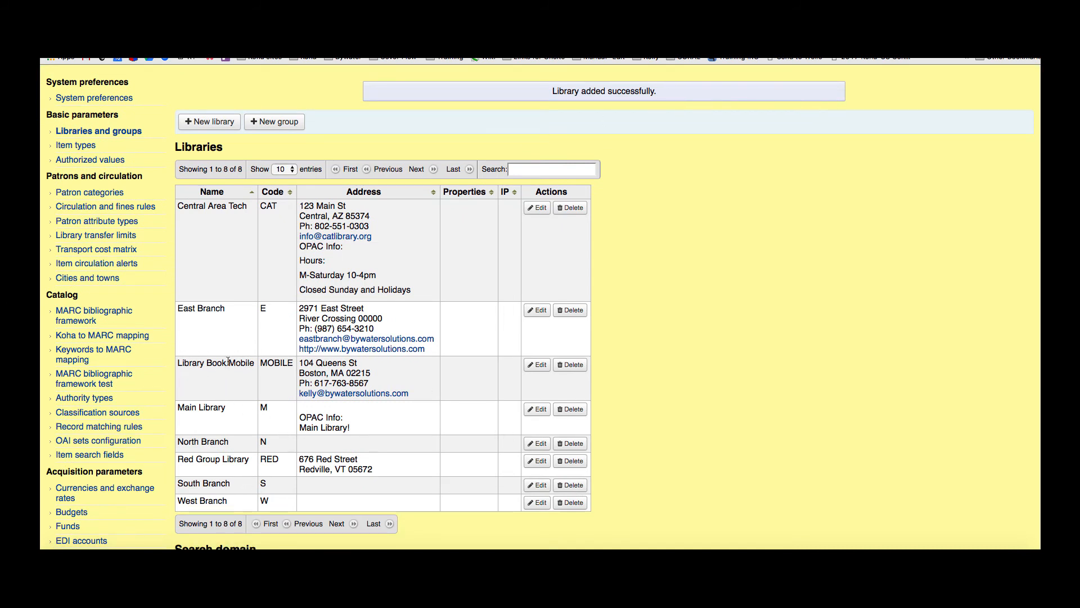
{"action": "mouse_move", "coordinate": [295, 388]}
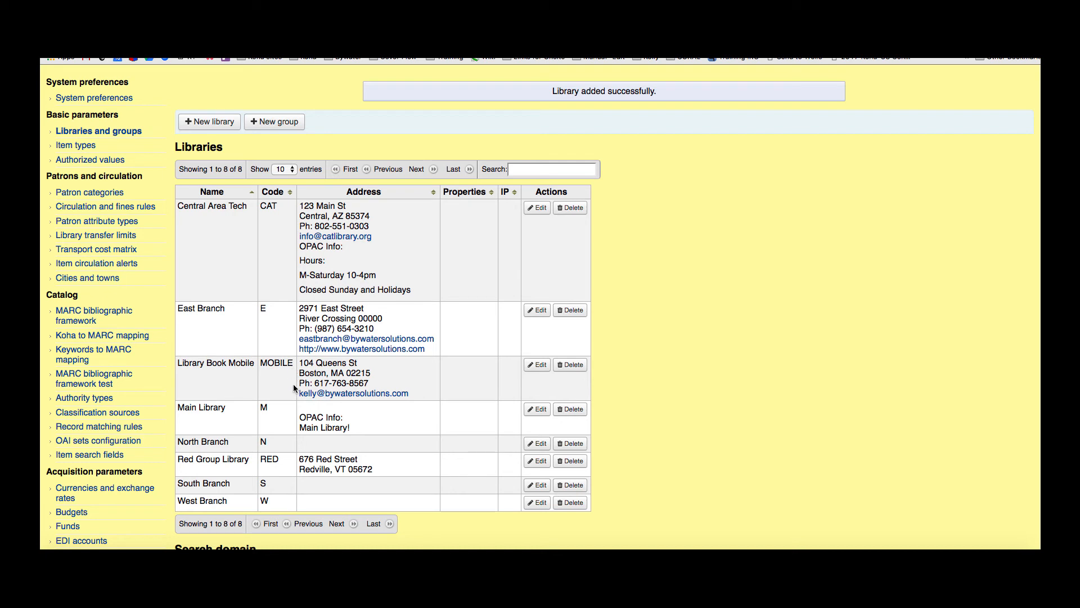
{"action": "mouse_move", "coordinate": [295, 383]}
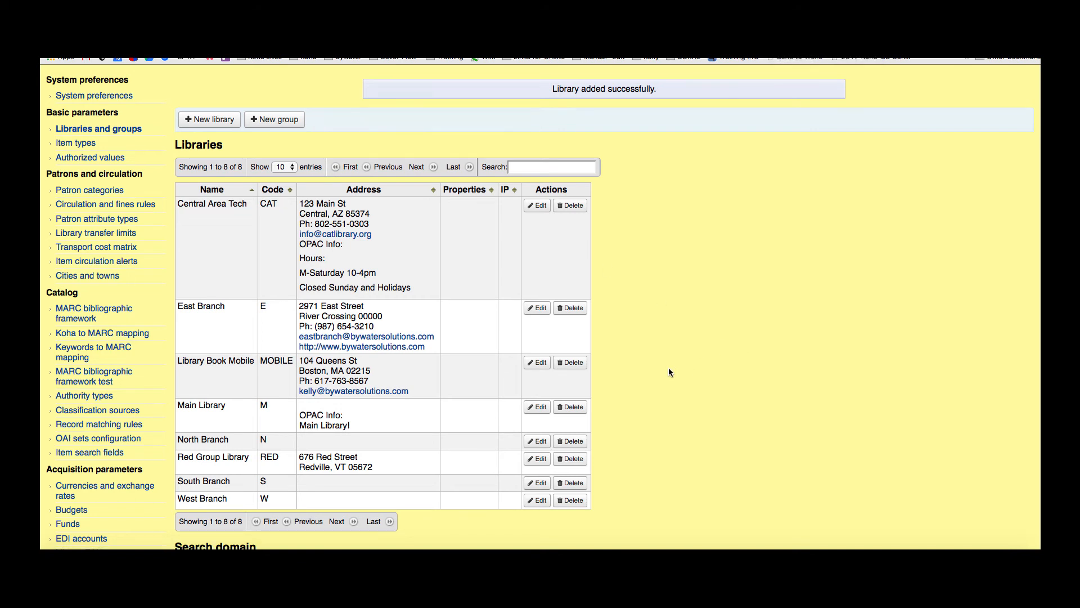
{"action": "scroll", "scroll_direction": "down", "scroll_amount": 3}
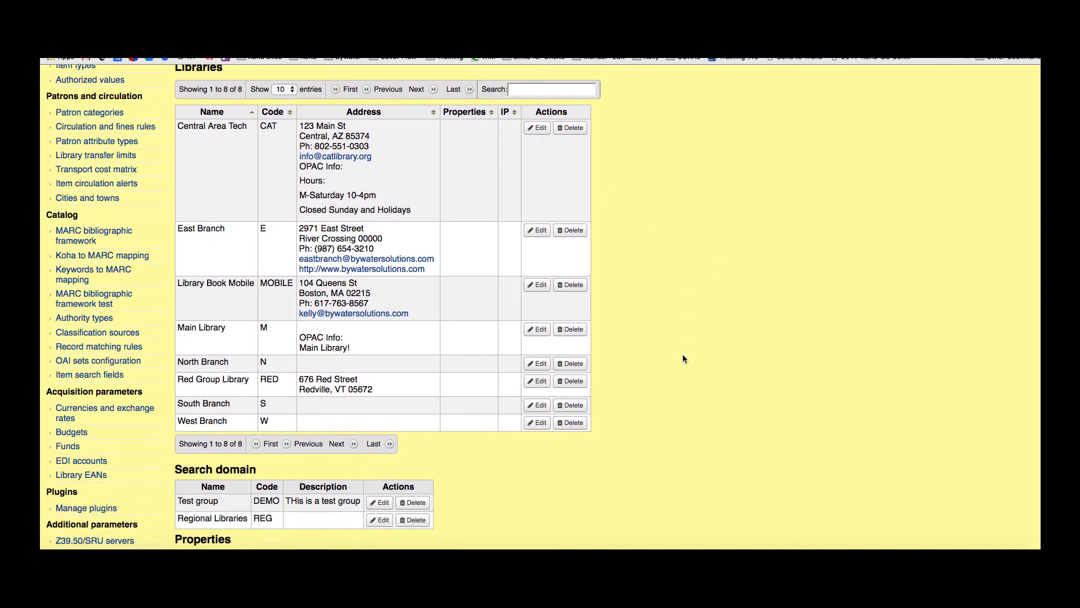
{"action": "scroll", "scroll_direction": "down", "scroll_amount": 3}
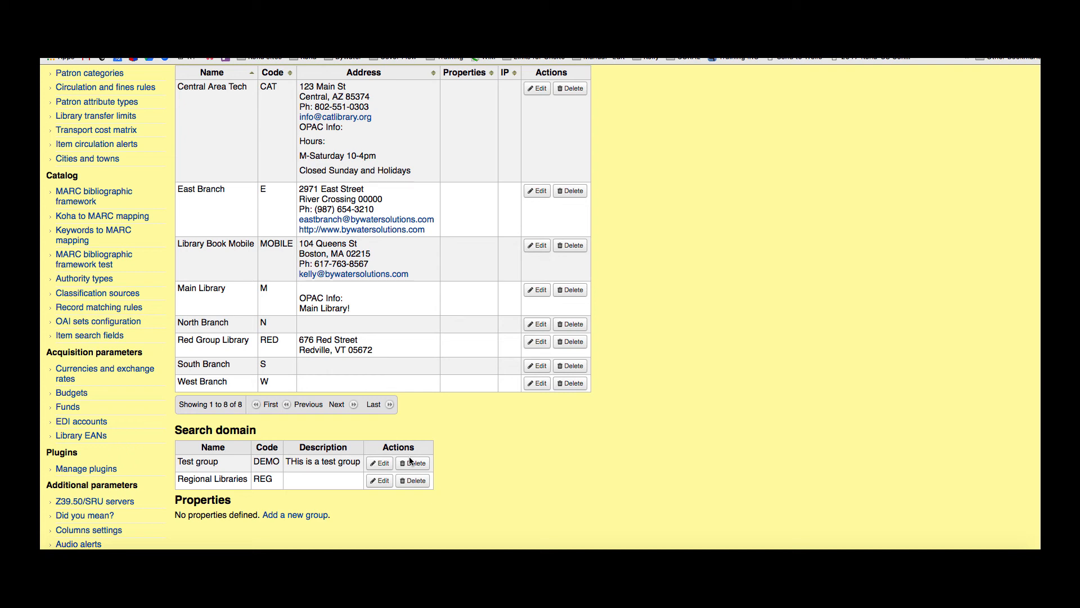
{"action": "mouse_move", "coordinate": [424, 419]}
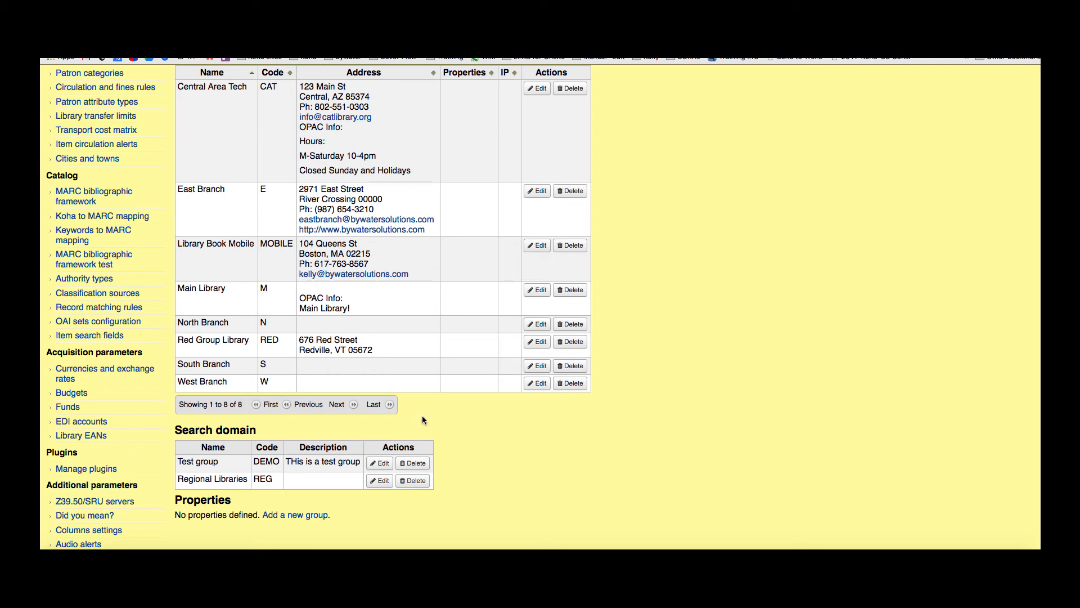
{"action": "mouse_move", "coordinate": [199, 246]}
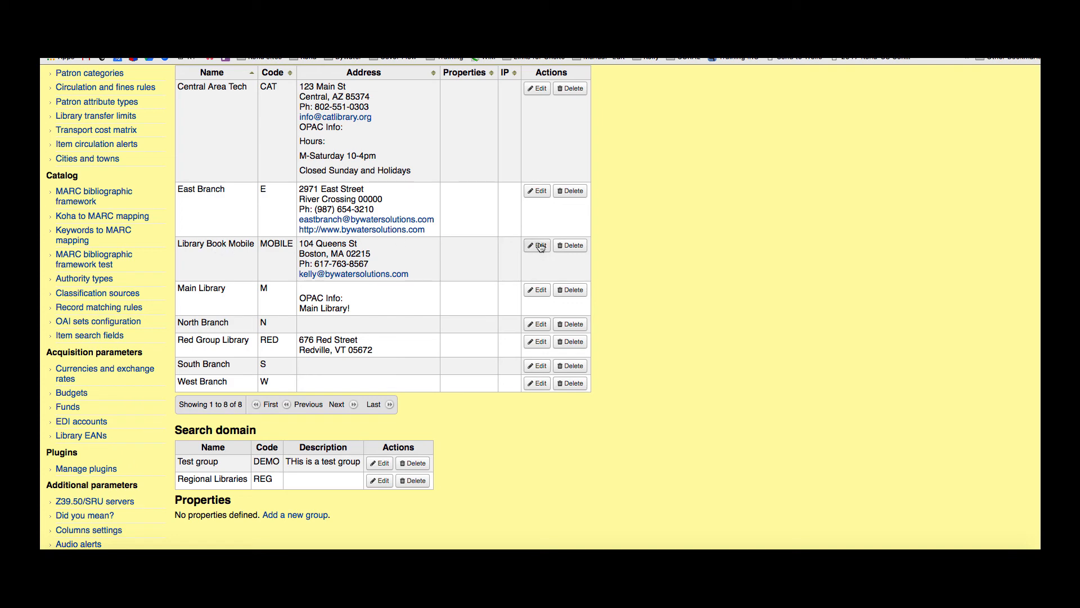
- Edit Library Book Mobile, tick the Regional Libraries group, and submit the change
{"action": "left_click", "coordinate": [537, 245]}
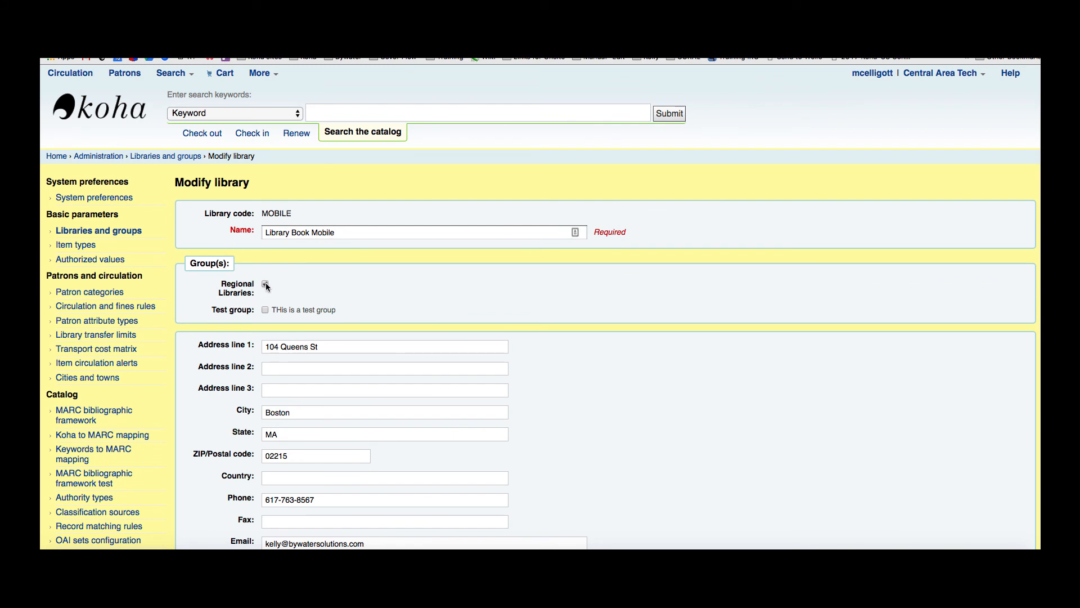
{"action": "left_click", "coordinate": [264, 283]}
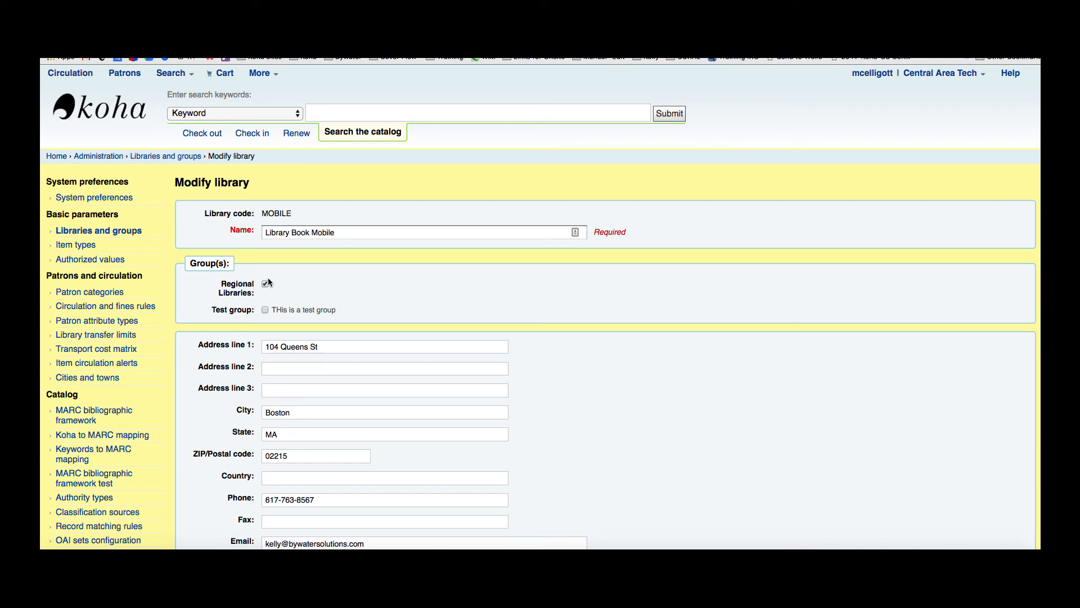
{"action": "scroll", "scroll_direction": "down", "scroll_amount": 3}
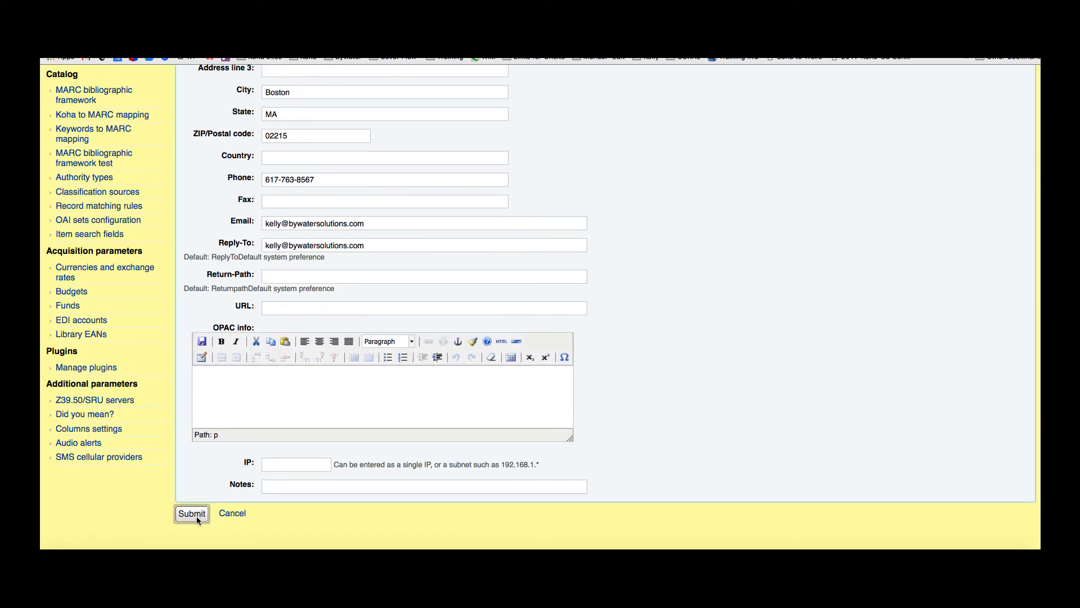
{"action": "mouse_move", "coordinate": [211, 514]}
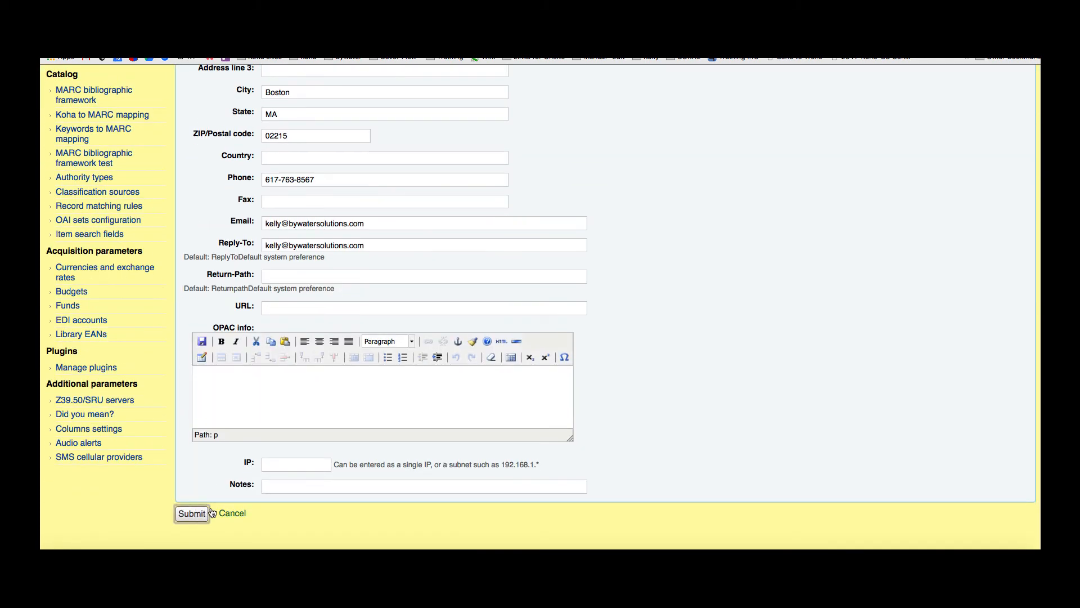
{"action": "left_click", "coordinate": [192, 513]}
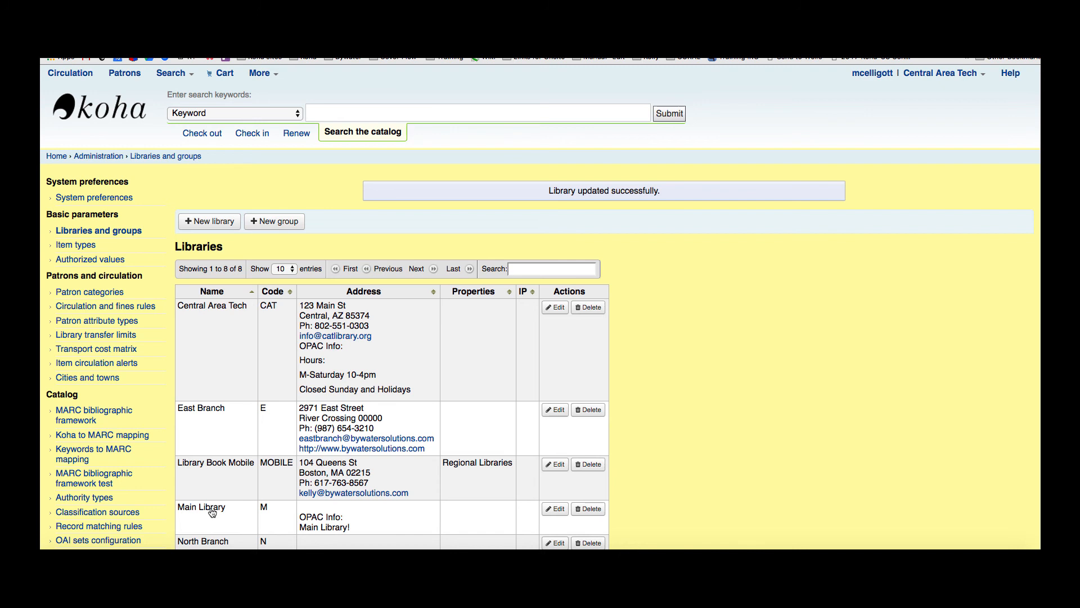
{"action": "mouse_move", "coordinate": [368, 104]}
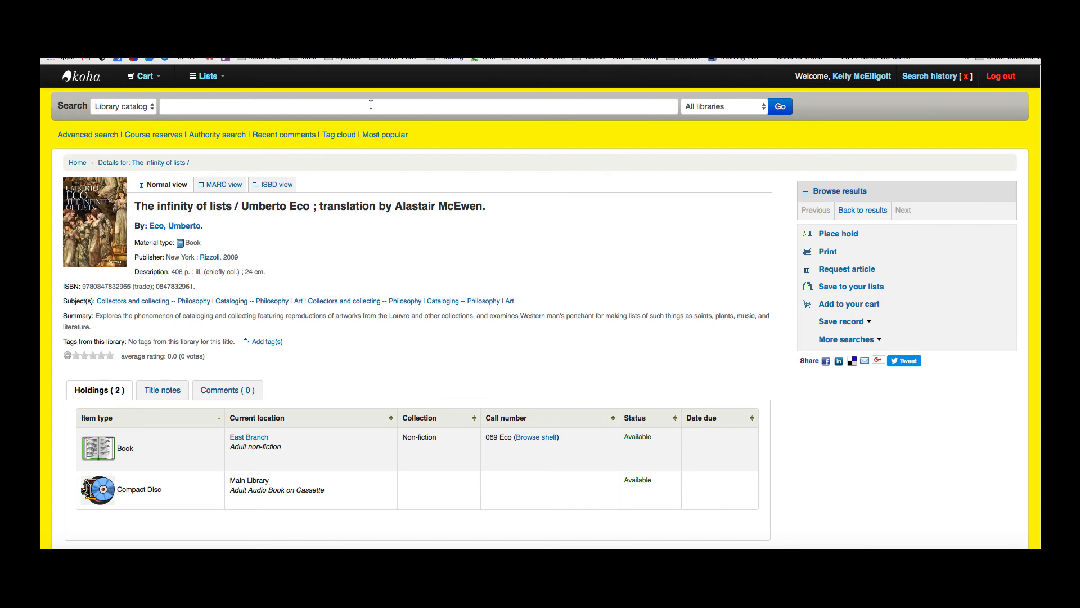
{"action": "left_click", "coordinate": [723, 106]}
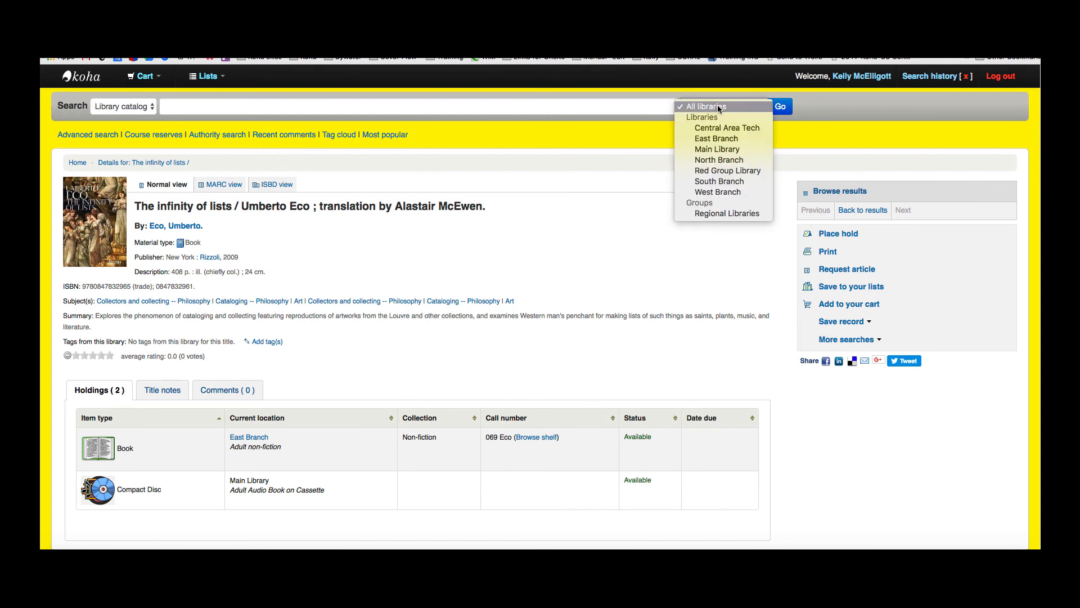
{"action": "mouse_move", "coordinate": [718, 191]}
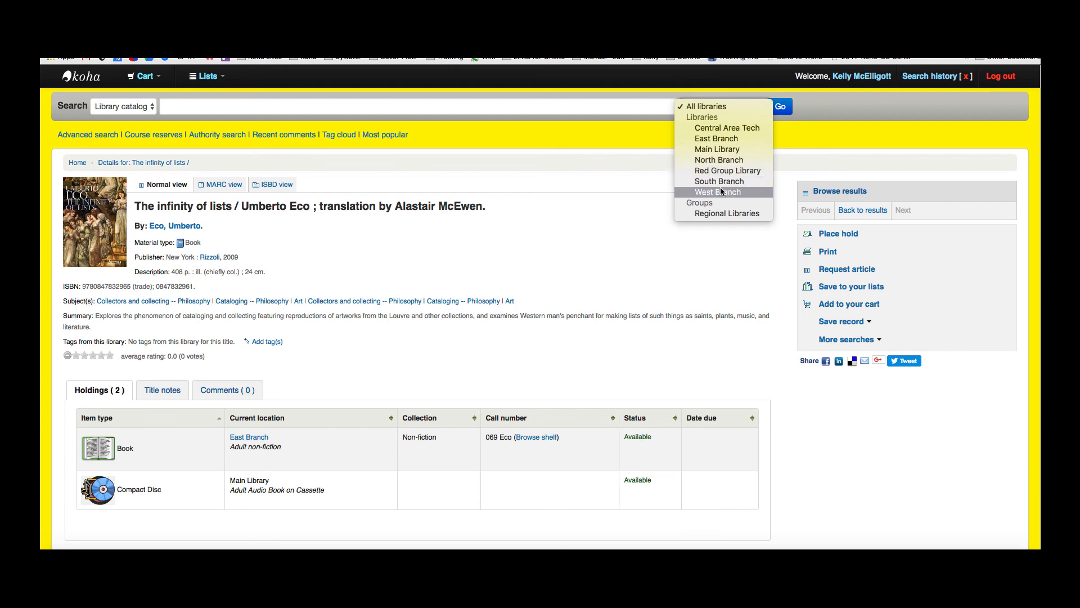
{"action": "mouse_move", "coordinate": [709, 119]}
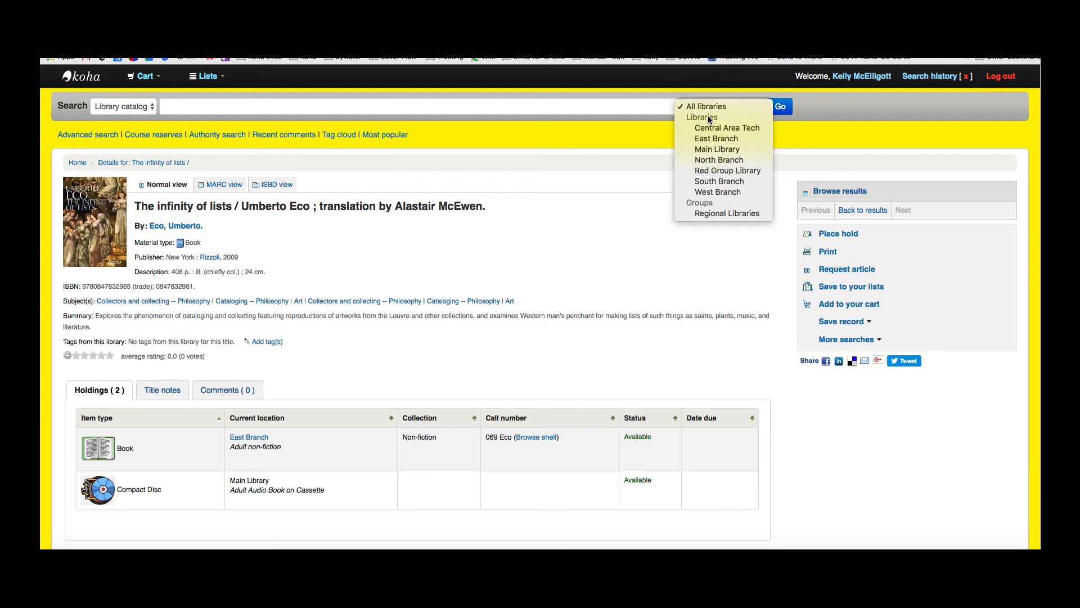
{"action": "mouse_move", "coordinate": [725, 212]}
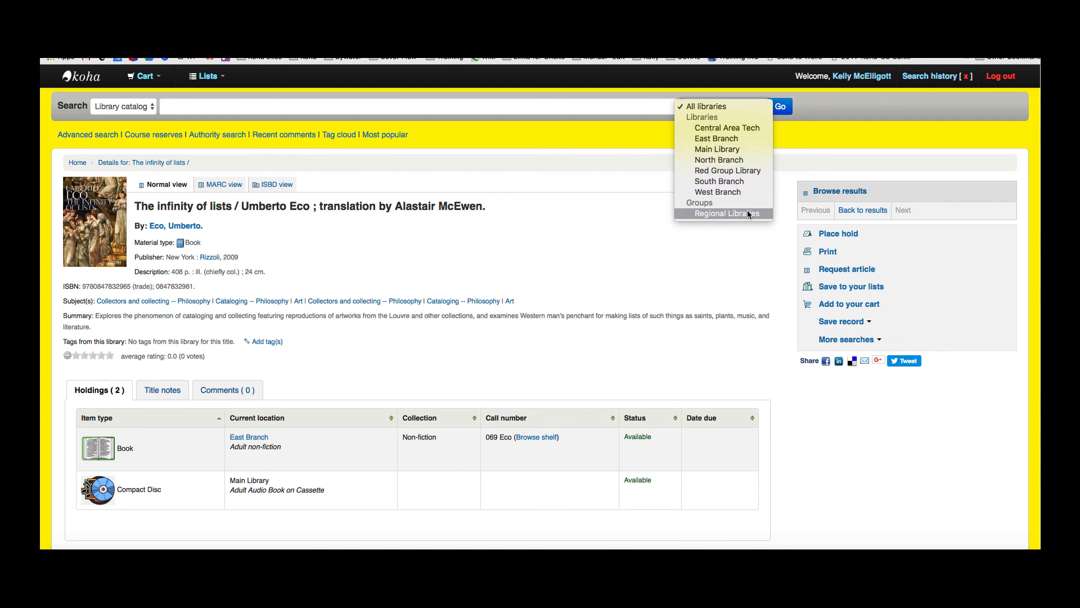
{"action": "mouse_move", "coordinate": [722, 217]}
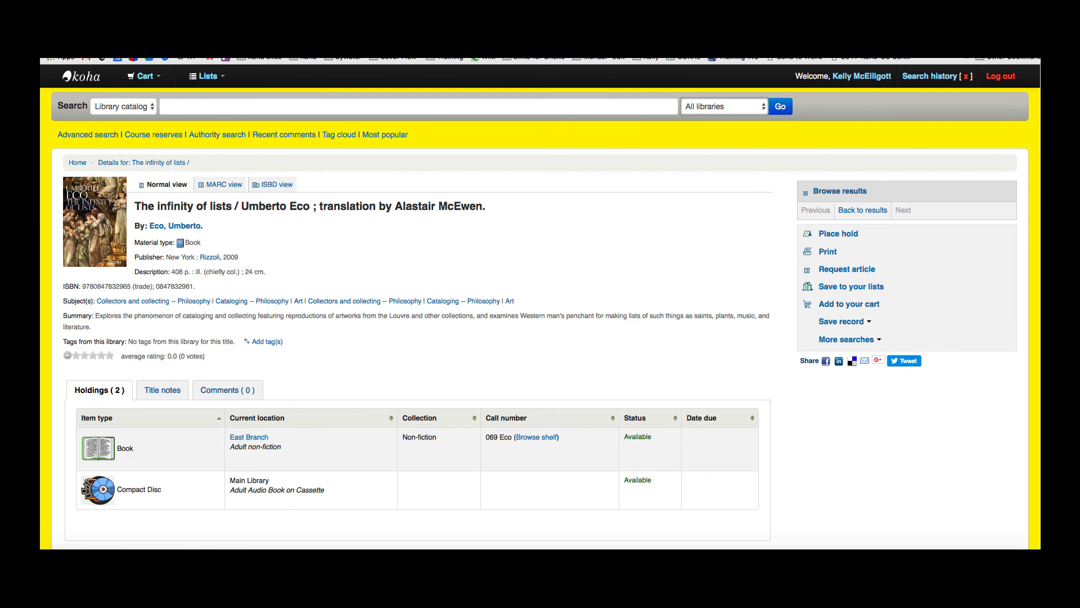
{"action": "mouse_move", "coordinate": [620, 73]}
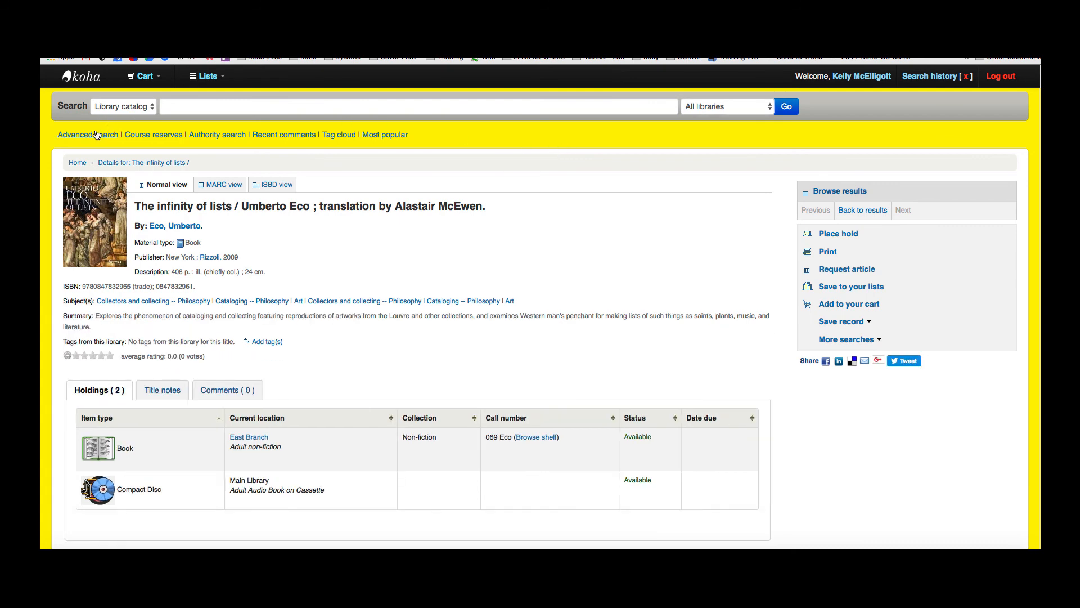
{"action": "mouse_move", "coordinate": [313, 252]}
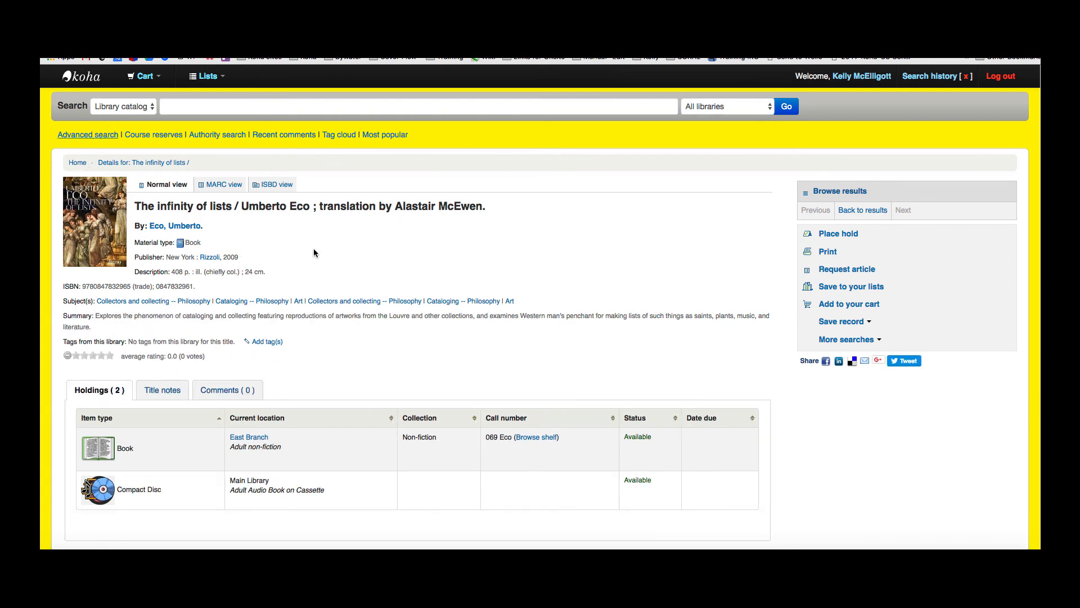
- In OPAC advanced search, check Library Book Mobile appears in the Library limit dropdown
{"action": "left_click", "coordinate": [88, 135]}
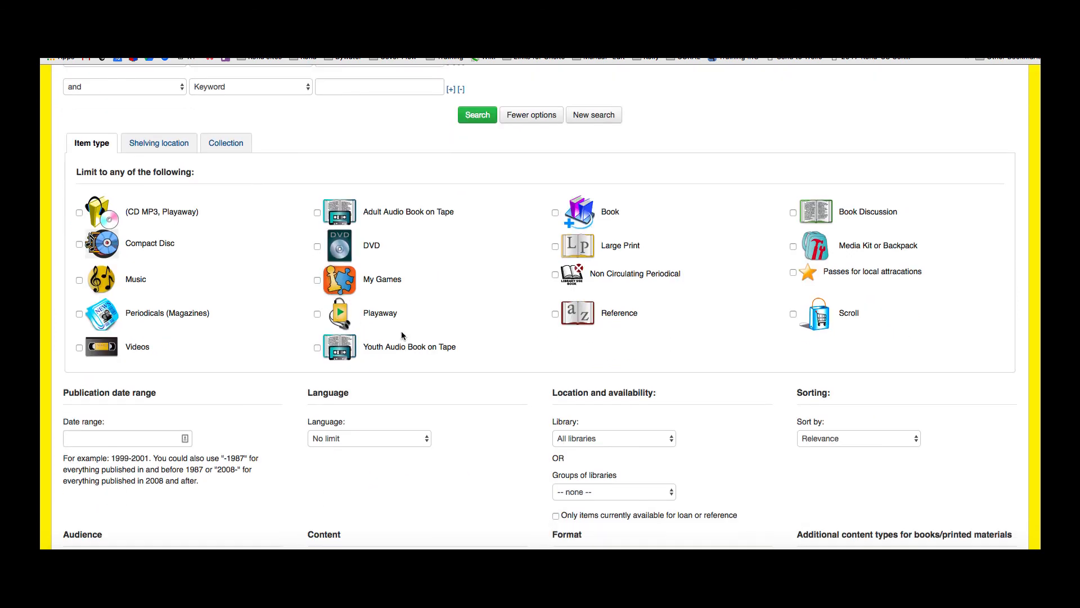
{"action": "left_click", "coordinate": [612, 438]}
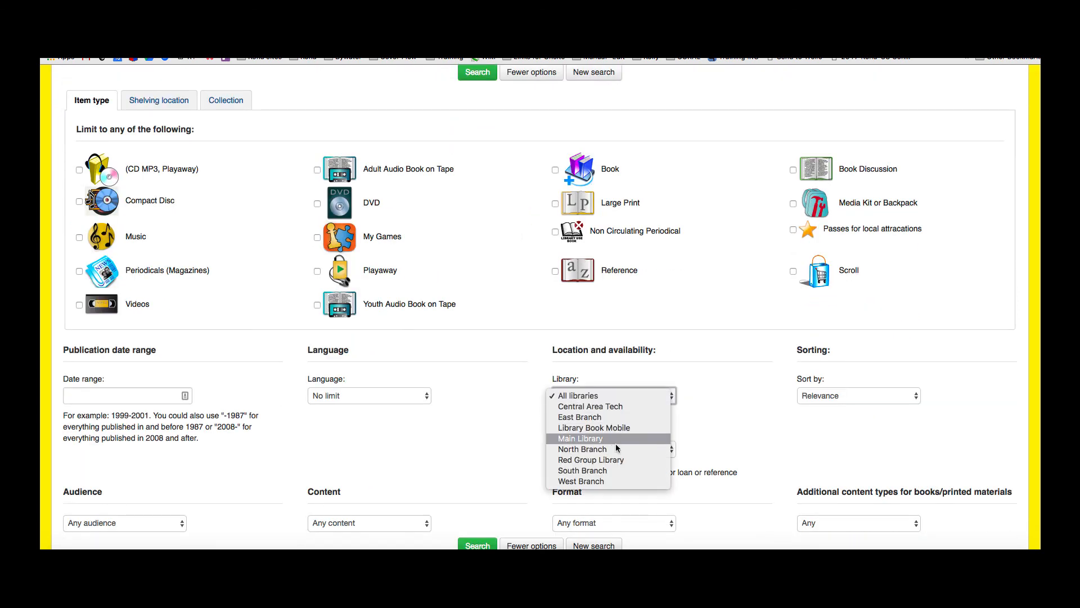
{"action": "mouse_move", "coordinate": [699, 434]}
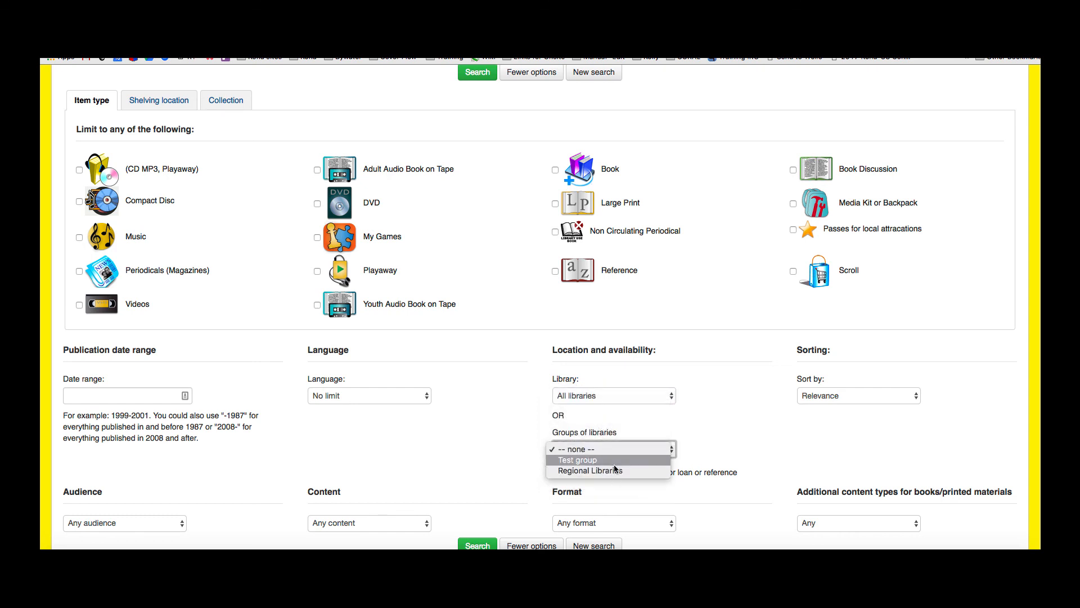
{"action": "mouse_move", "coordinate": [590, 470]}
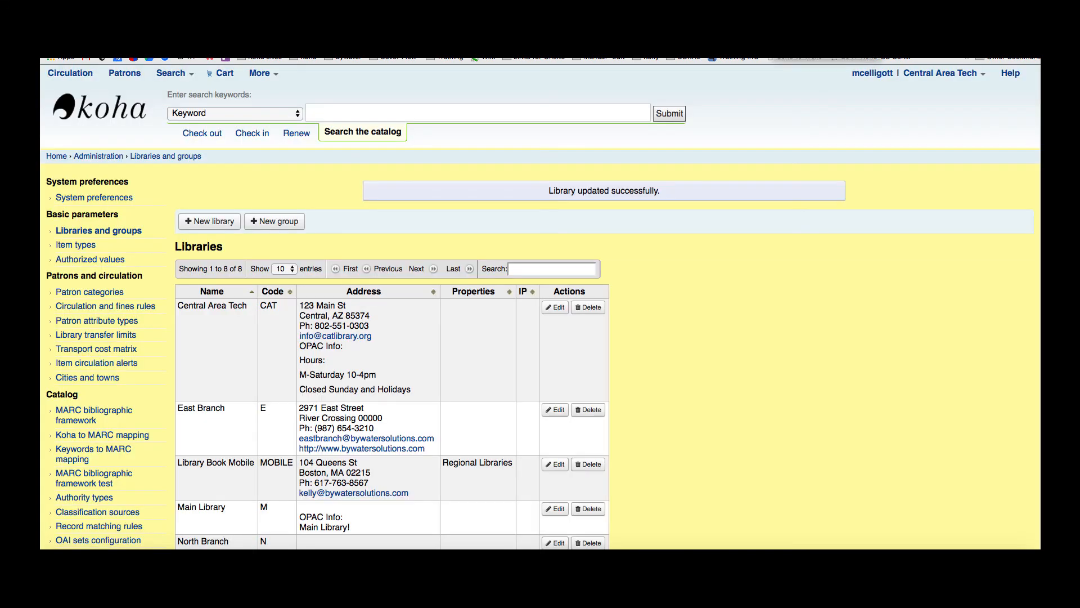
{"action": "mouse_move", "coordinate": [384, 86]}
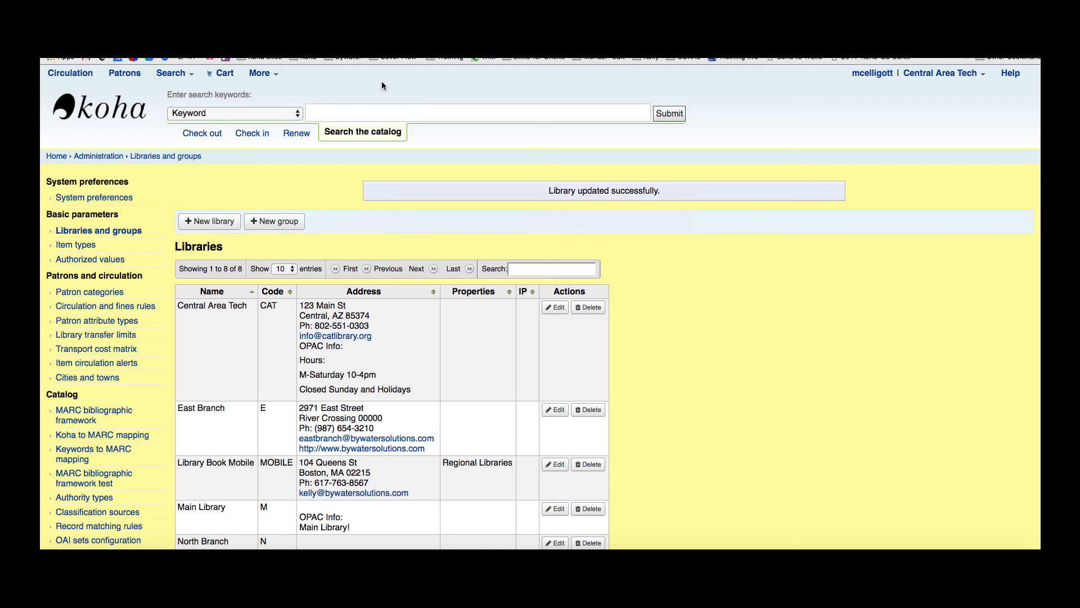
{"action": "mouse_move", "coordinate": [383, 84]}
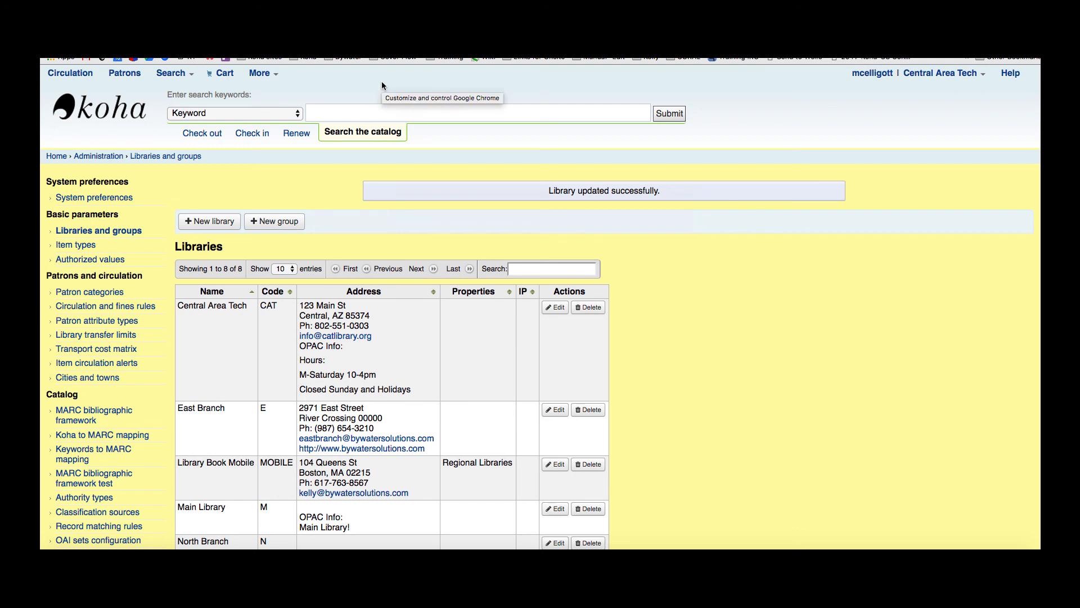